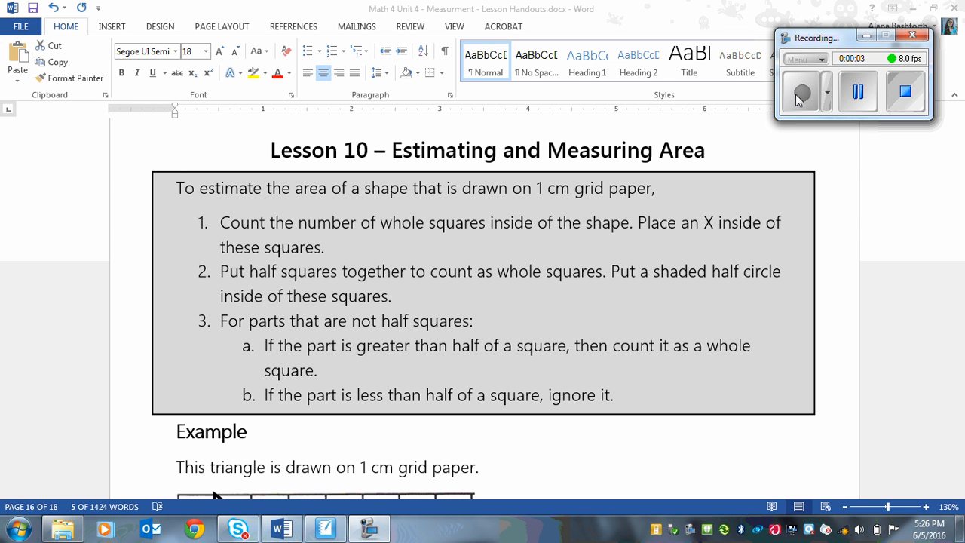
{"action": "mouse_move", "coordinate": [762, 294]}
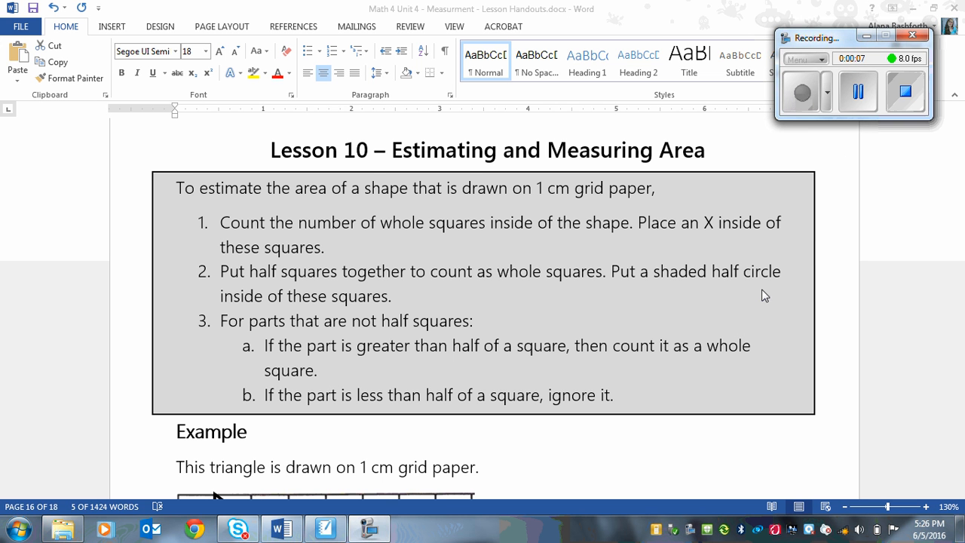
{"action": "mouse_move", "coordinate": [482, 328]}
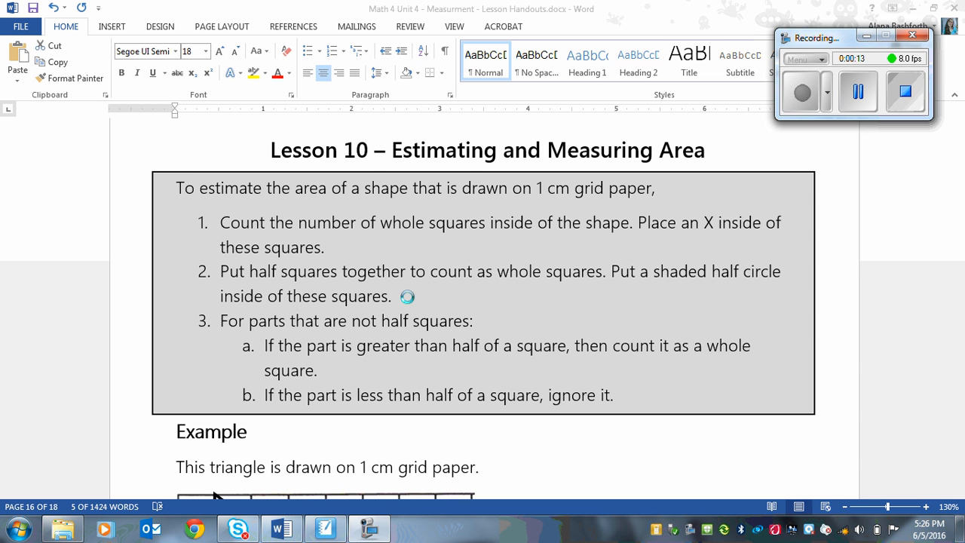
{"action": "mouse_move", "coordinate": [386, 283]}
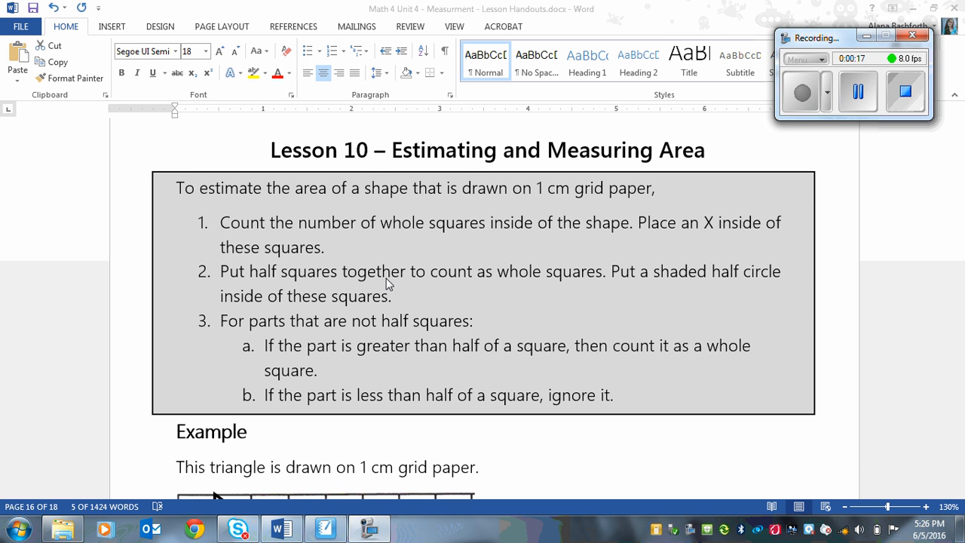
{"action": "mouse_move", "coordinate": [305, 172]}
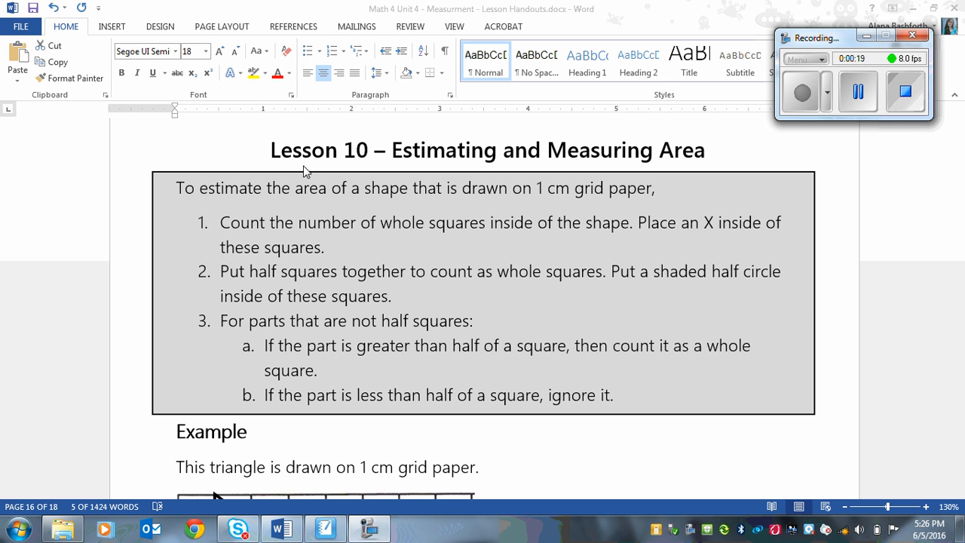
{"action": "mouse_move", "coordinate": [812, 309]}
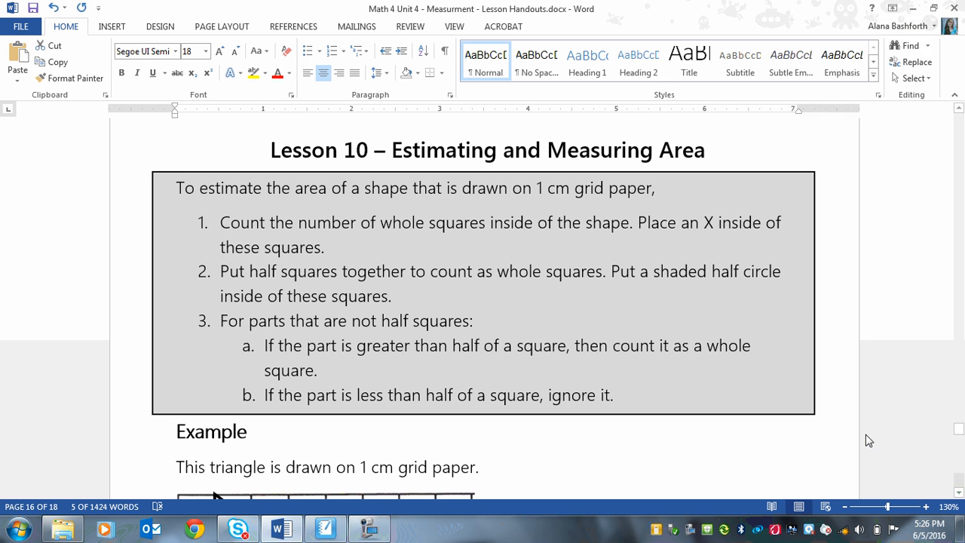
Step: Scroll to the Example section showing the triangle on grid paper and Step 1 on whole squares
{"action": "scroll", "scroll_direction": "down", "scroll_amount": 3}
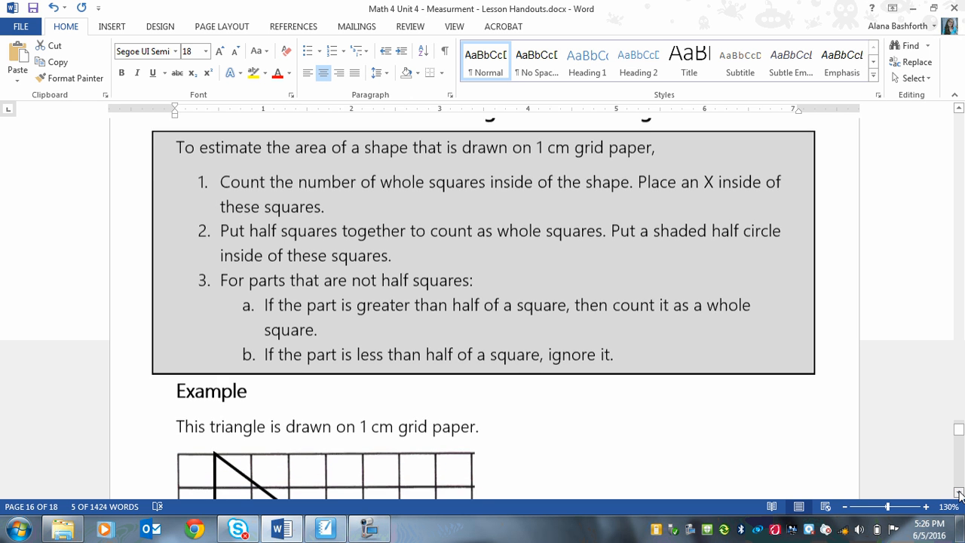
{"action": "scroll", "scroll_direction": "down", "scroll_amount": 3}
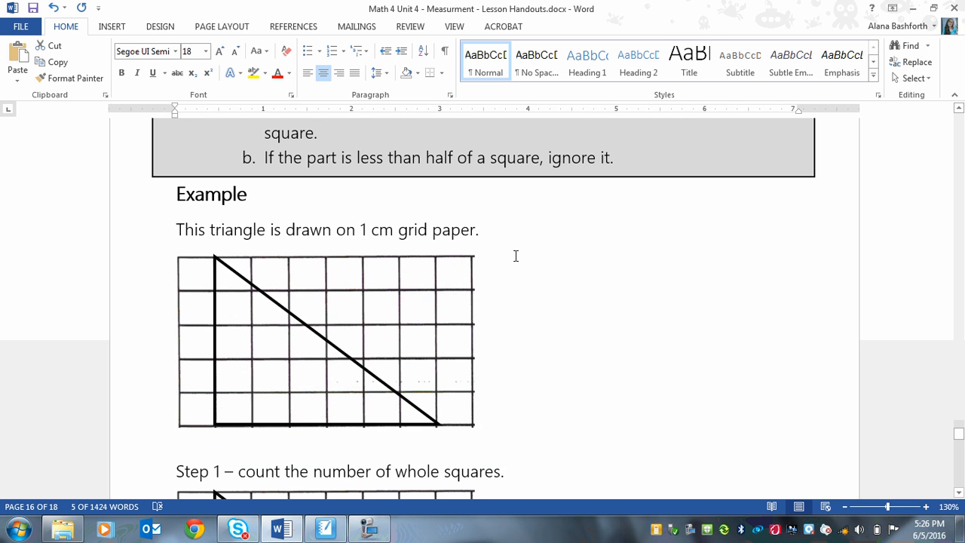
{"action": "mouse_move", "coordinate": [431, 413]}
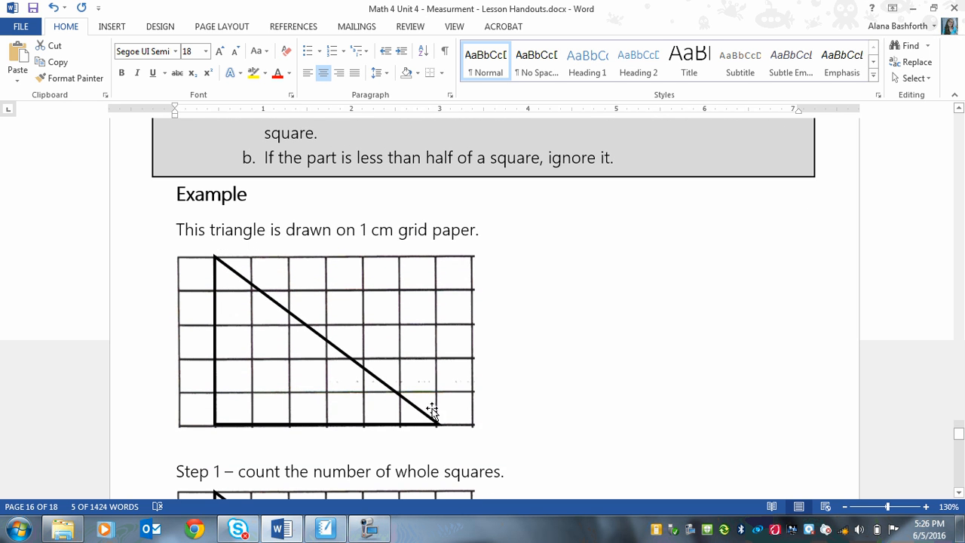
{"action": "mouse_move", "coordinate": [243, 263]}
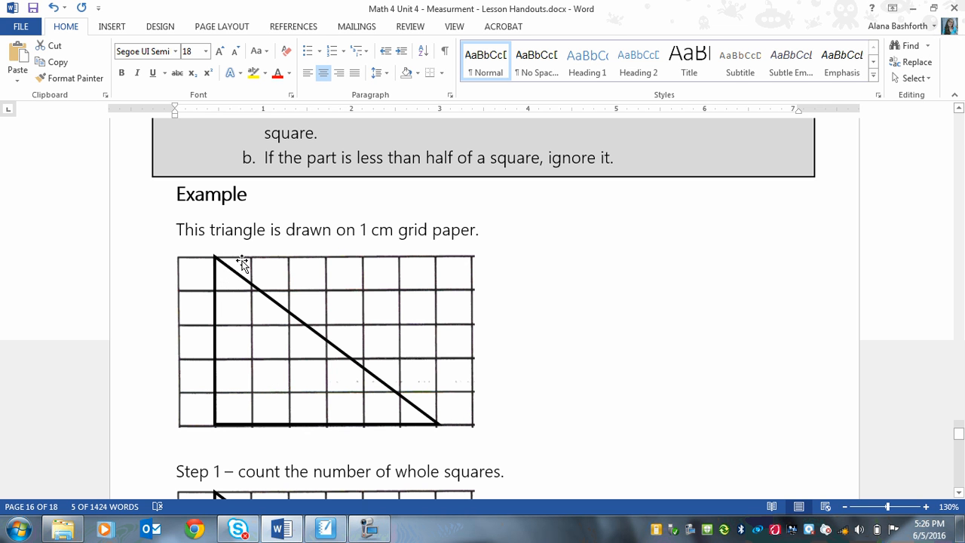
{"action": "mouse_move", "coordinate": [956, 131]}
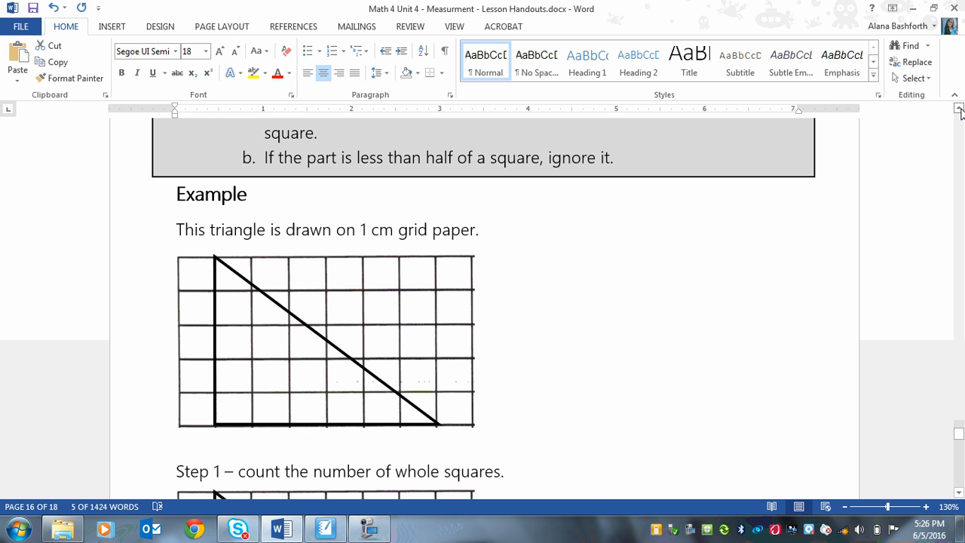
{"action": "scroll", "scroll_direction": "up", "scroll_amount": 3}
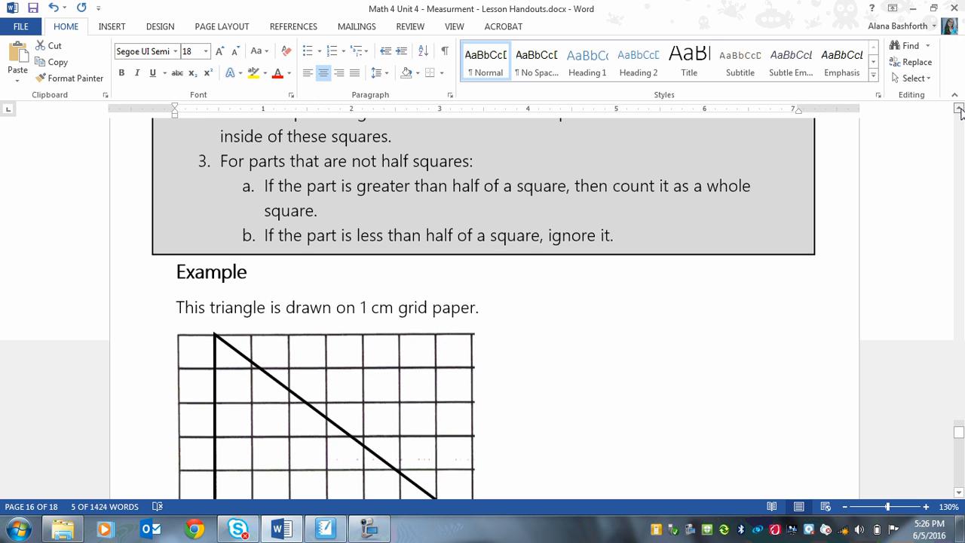
{"action": "scroll", "scroll_direction": "up", "scroll_amount": 3}
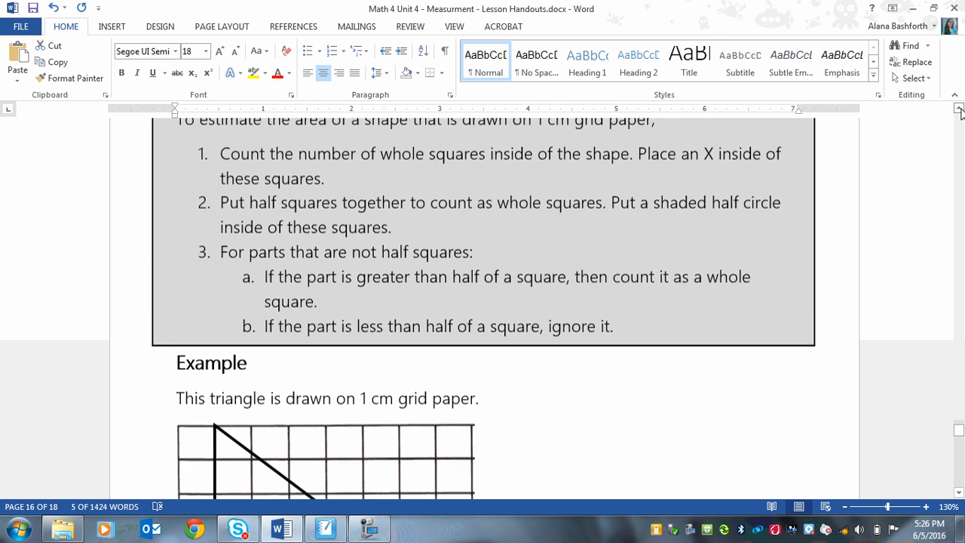
{"action": "scroll", "scroll_direction": "up", "scroll_amount": 3}
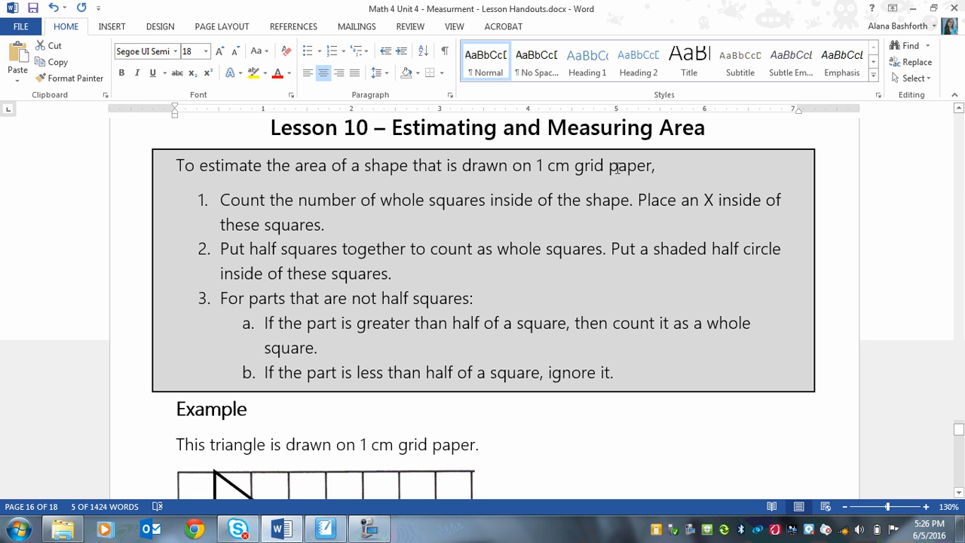
{"action": "mouse_move", "coordinate": [567, 210]}
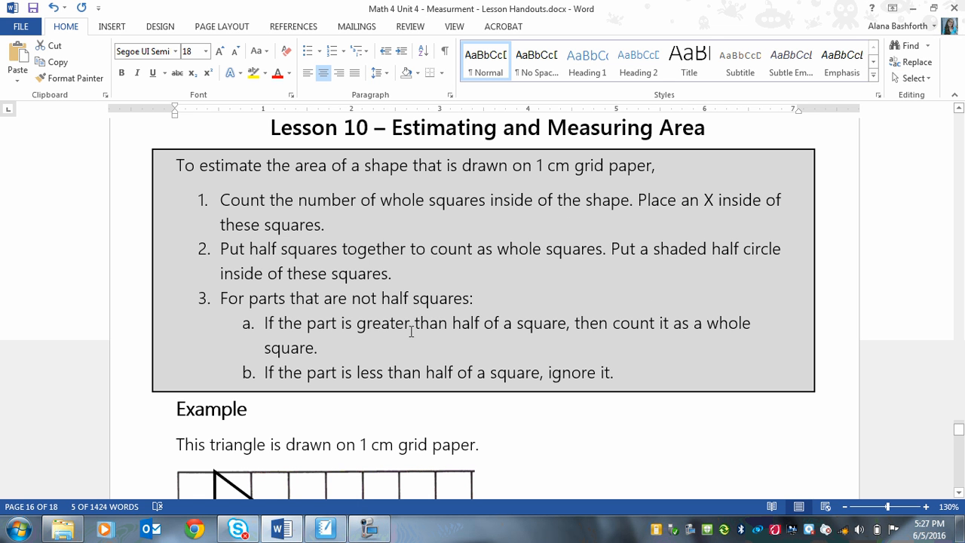
{"action": "mouse_move", "coordinate": [410, 344]}
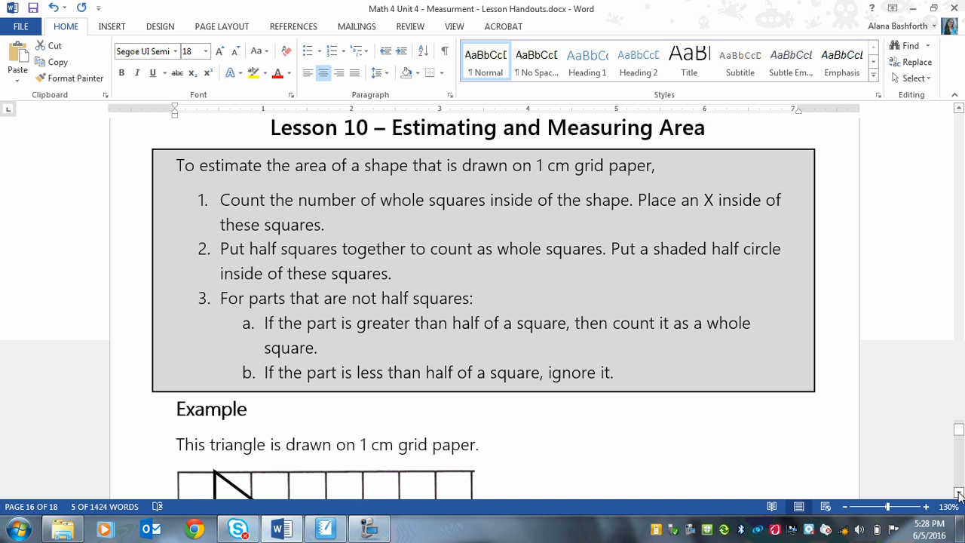
{"action": "scroll", "scroll_direction": "down", "scroll_amount": 3}
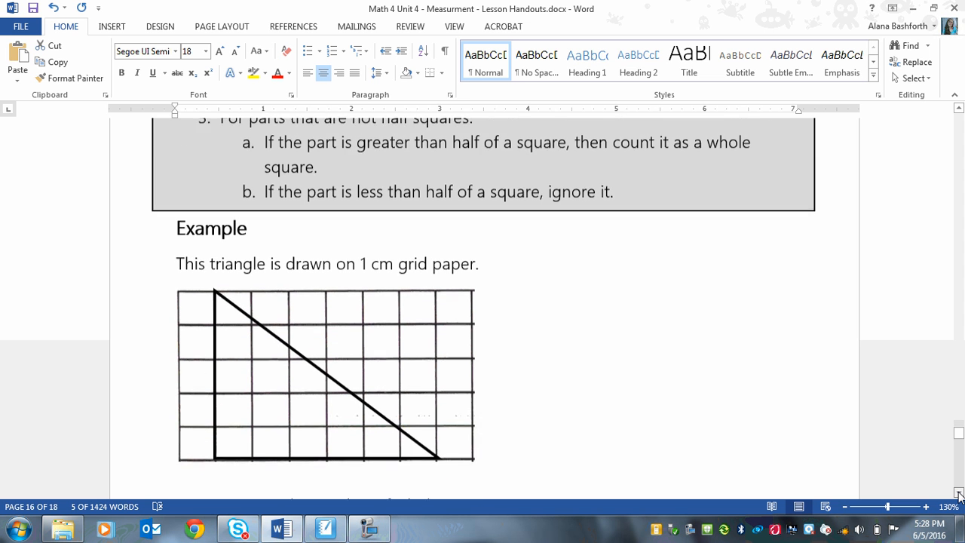
{"action": "scroll", "scroll_direction": "down", "scroll_amount": 3}
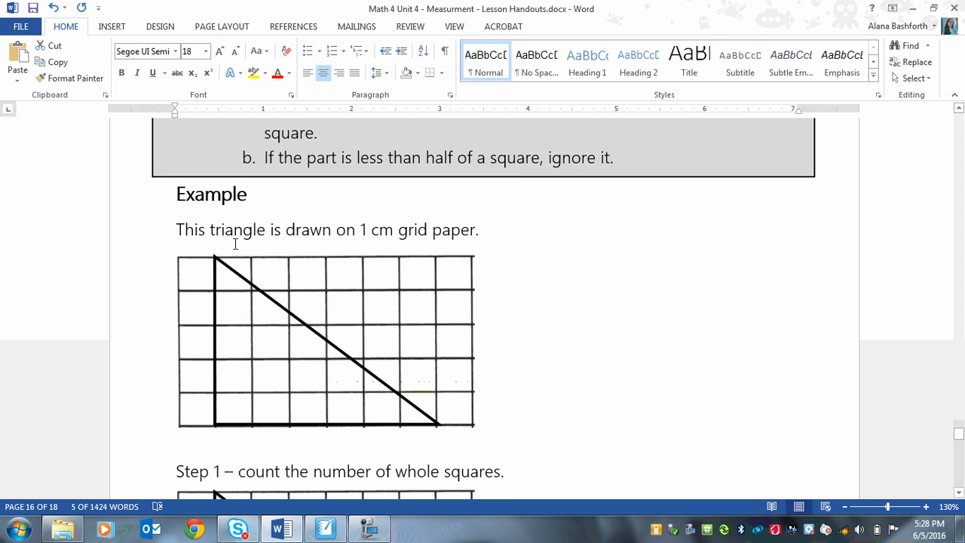
{"action": "mouse_move", "coordinate": [389, 282]}
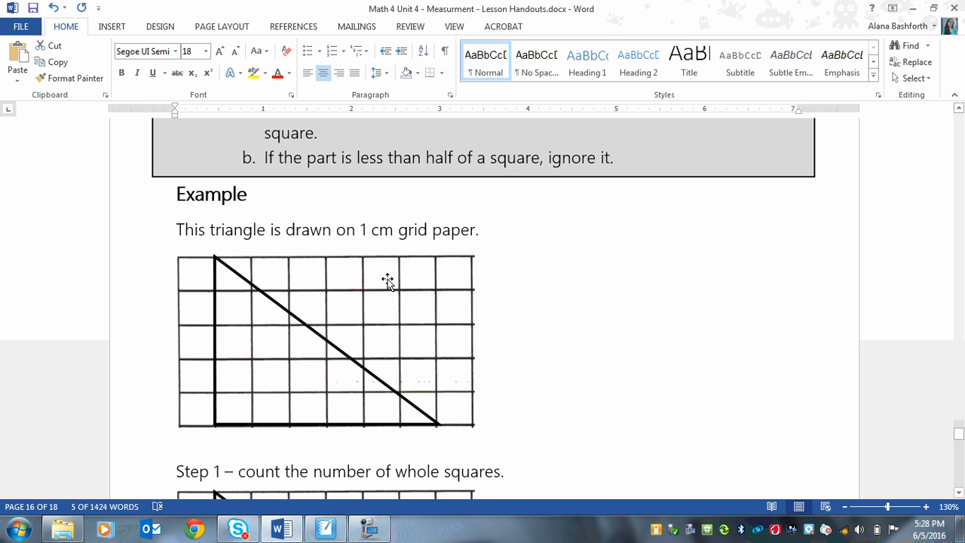
{"action": "mouse_move", "coordinate": [389, 495]}
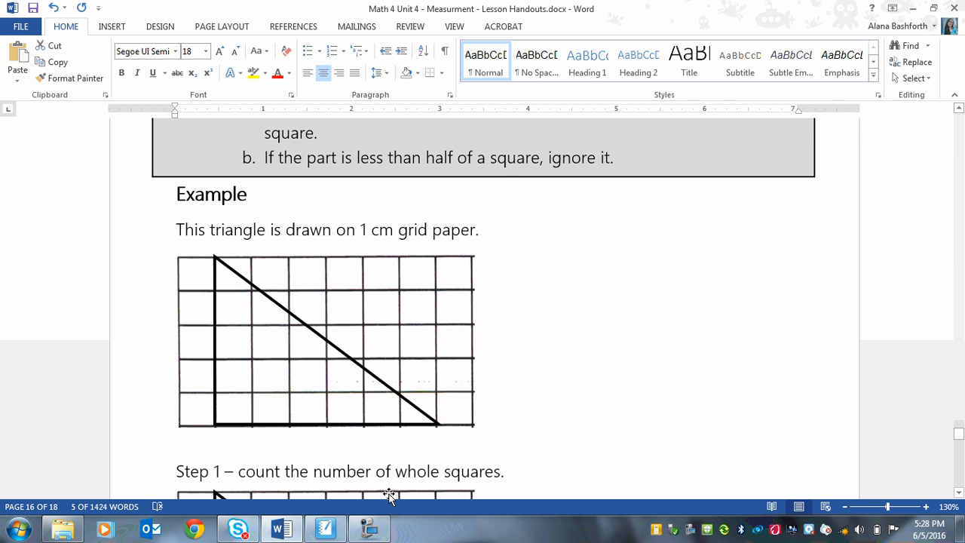
{"action": "left_click", "coordinate": [369, 528]}
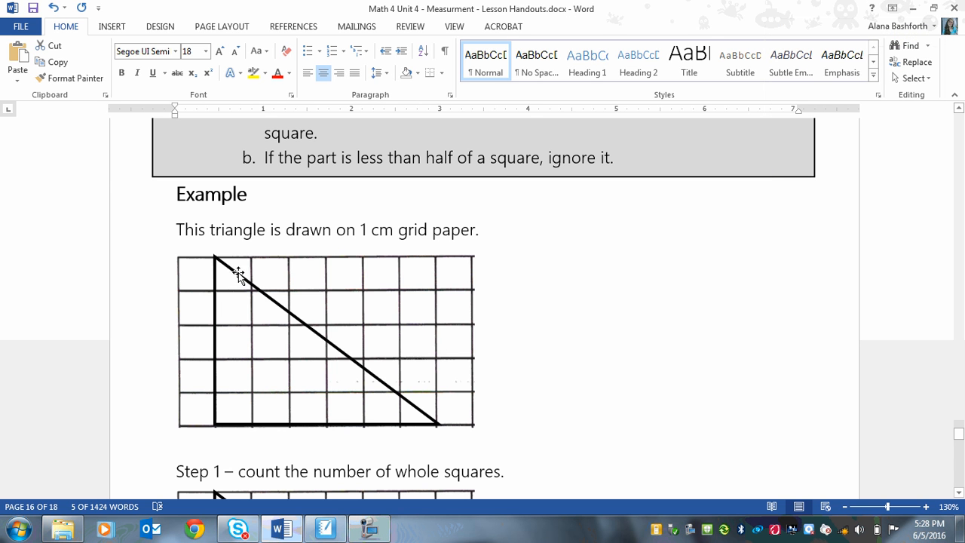
{"action": "mouse_move", "coordinate": [377, 369]}
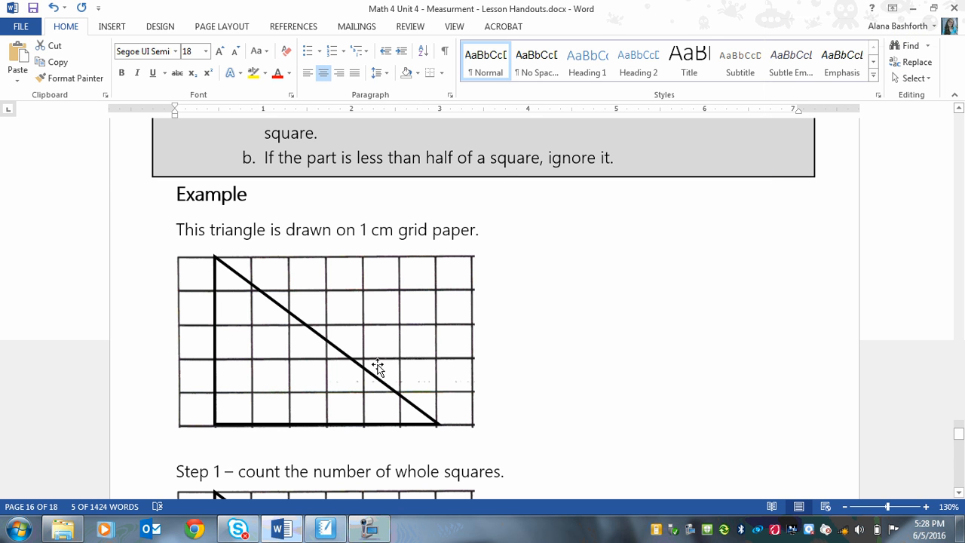
{"action": "mouse_move", "coordinate": [413, 440]}
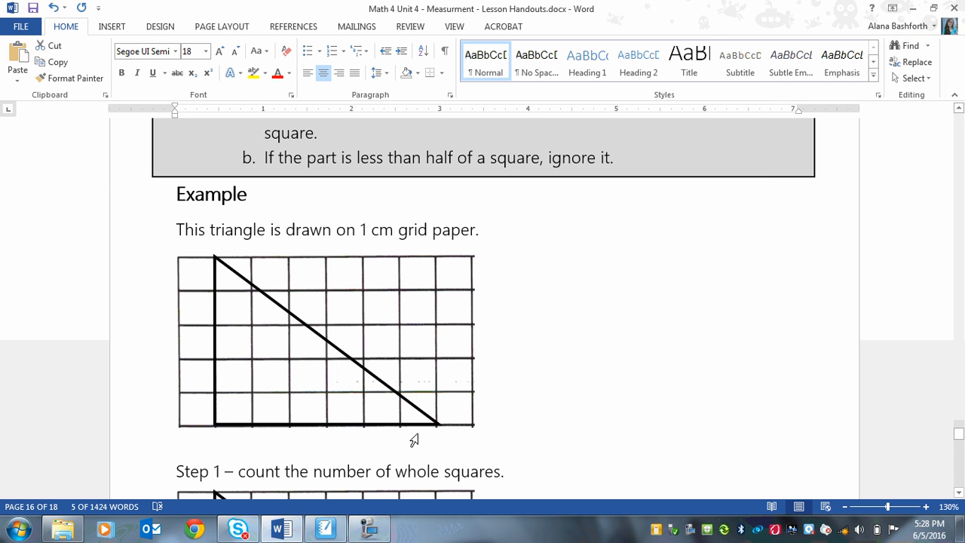
{"action": "mouse_move", "coordinate": [329, 262]}
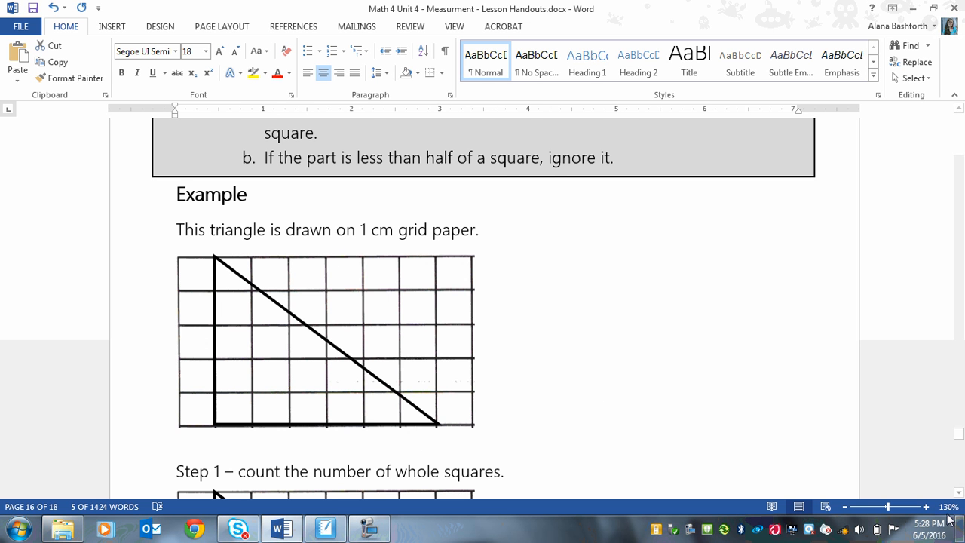
{"action": "scroll", "scroll_direction": "down", "scroll_amount": 3}
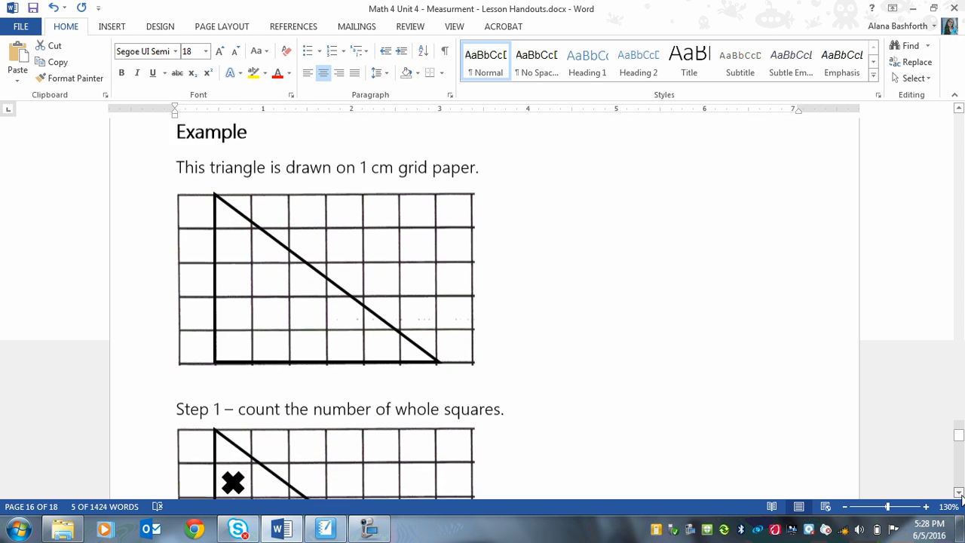
{"action": "scroll", "scroll_direction": "down", "scroll_amount": 3}
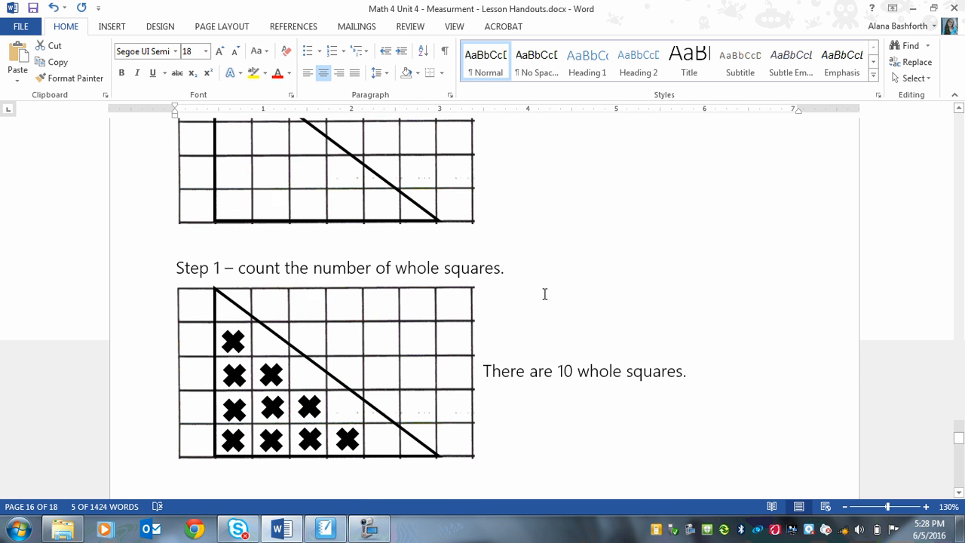
{"action": "mouse_move", "coordinate": [254, 395]}
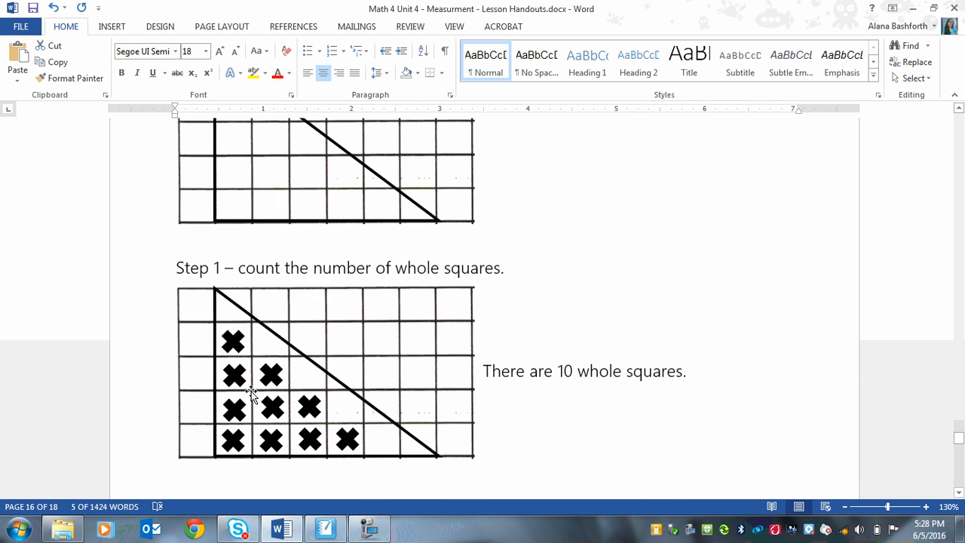
{"action": "mouse_move", "coordinate": [219, 338]}
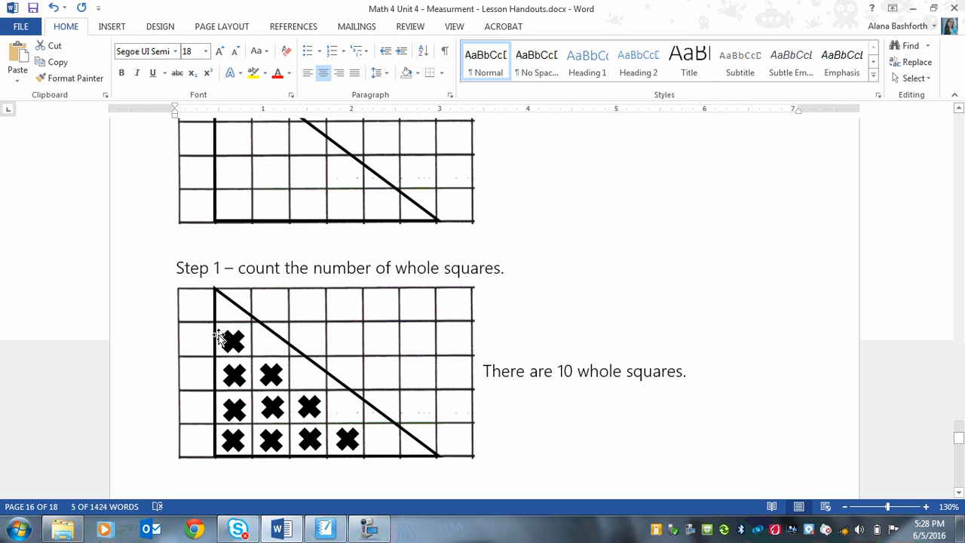
{"action": "mouse_move", "coordinate": [284, 419]}
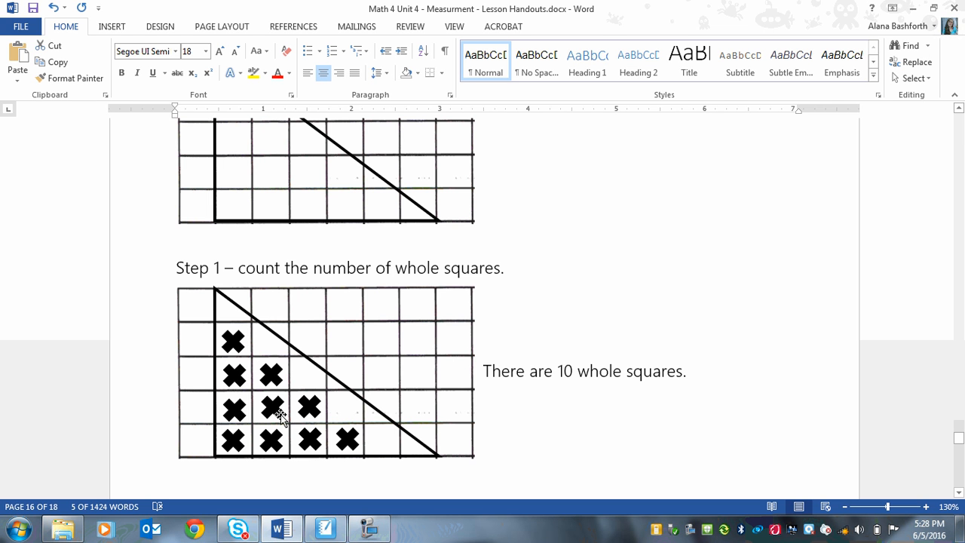
{"action": "mouse_move", "coordinate": [621, 371]}
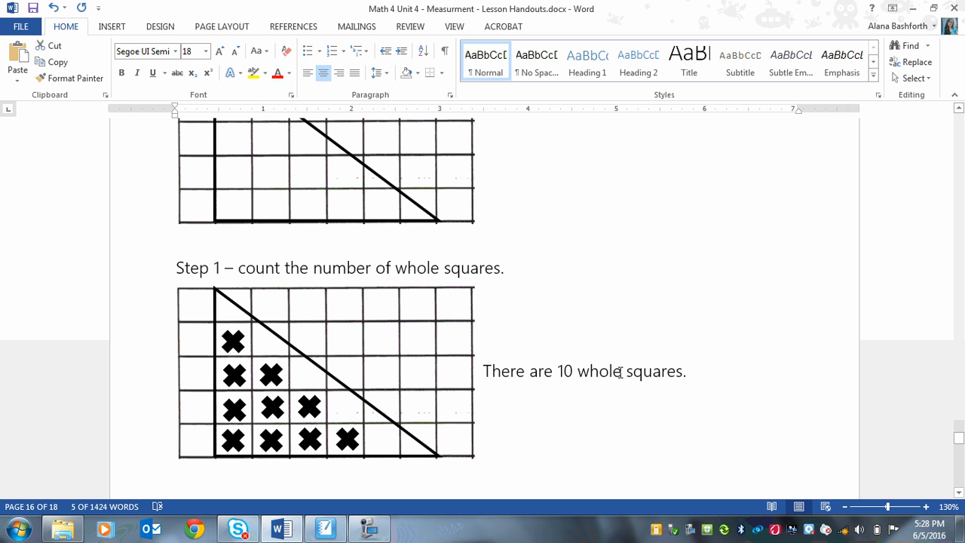
{"action": "mouse_move", "coordinate": [380, 439]}
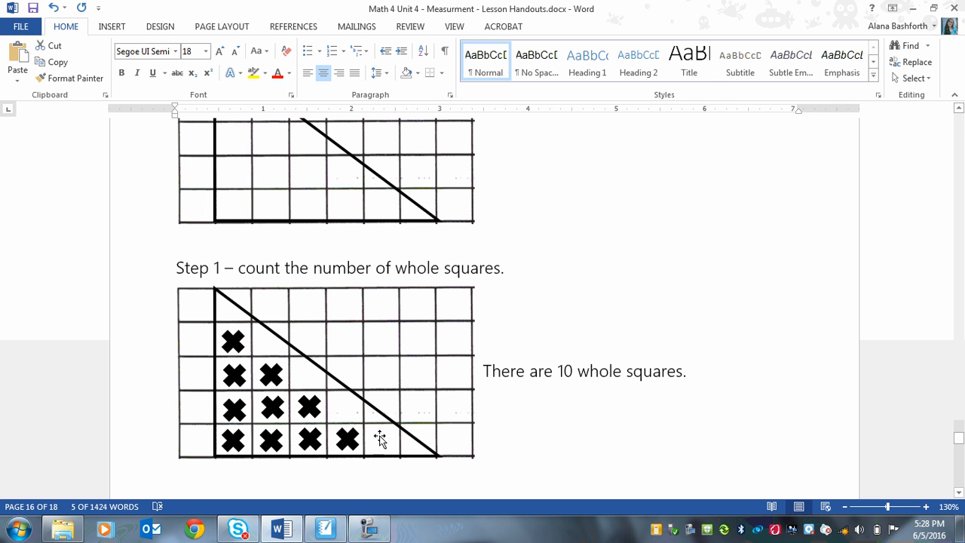
{"action": "mouse_move", "coordinate": [398, 440]}
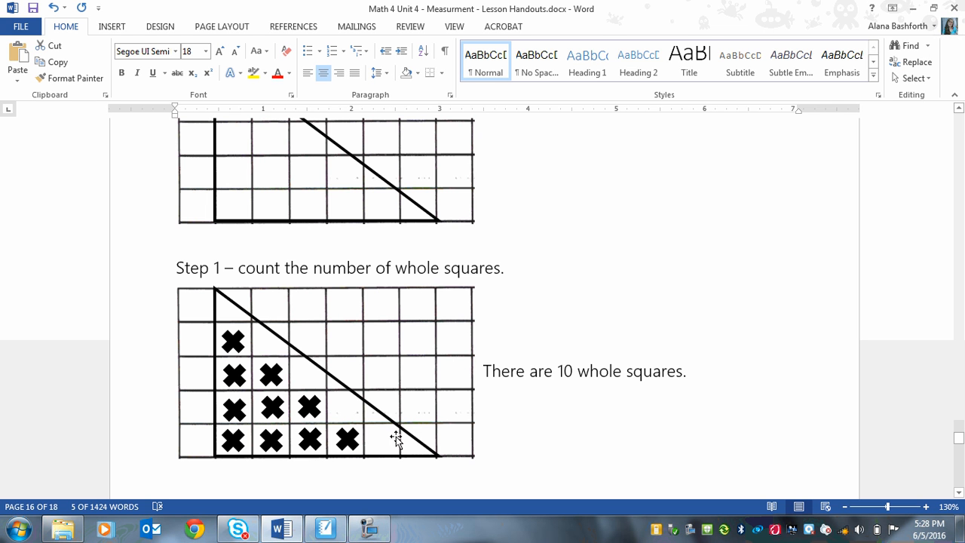
{"action": "mouse_move", "coordinate": [431, 464]}
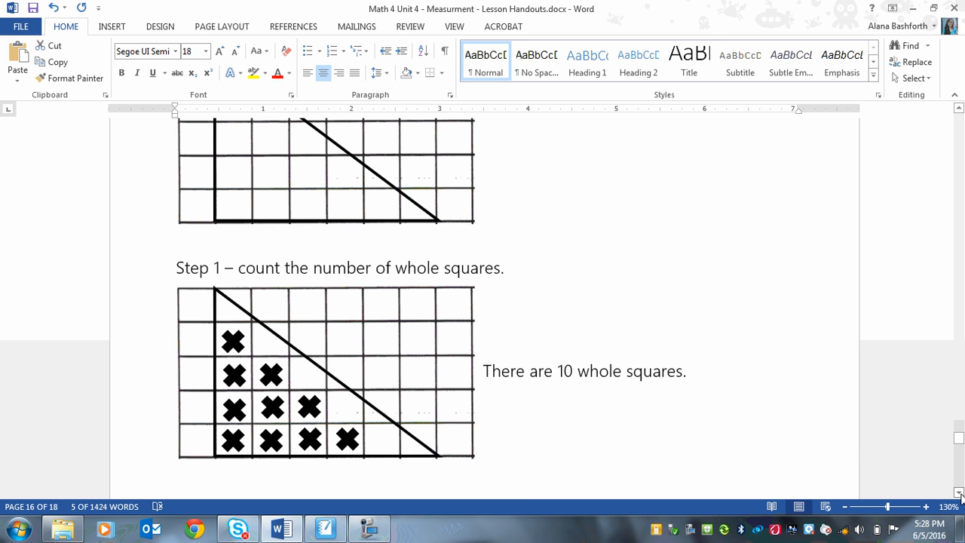
Step: Scroll past the footer to Step 2, where two half squares make 1 full square
{"action": "scroll", "scroll_direction": "down", "scroll_amount": 3}
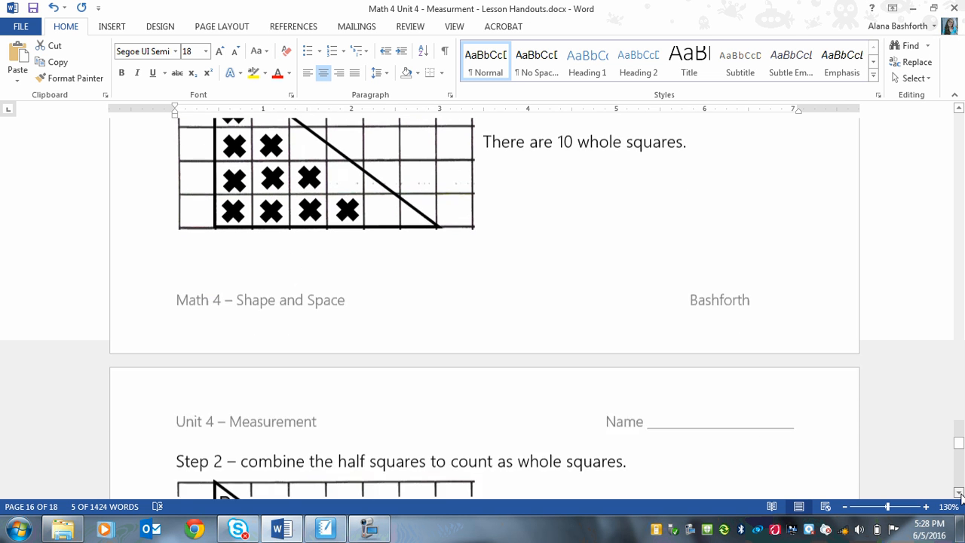
{"action": "scroll", "scroll_direction": "down", "scroll_amount": 3}
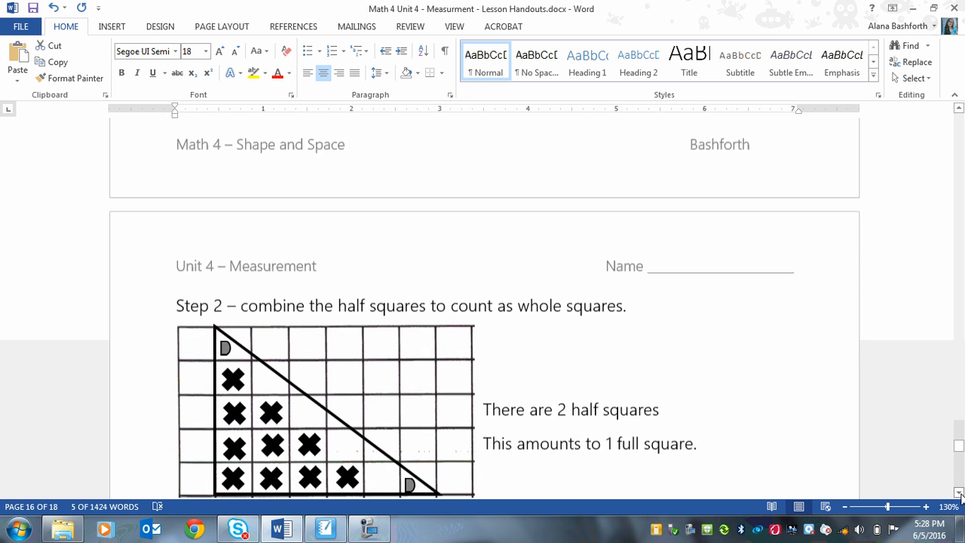
{"action": "scroll", "scroll_direction": "down", "scroll_amount": 3}
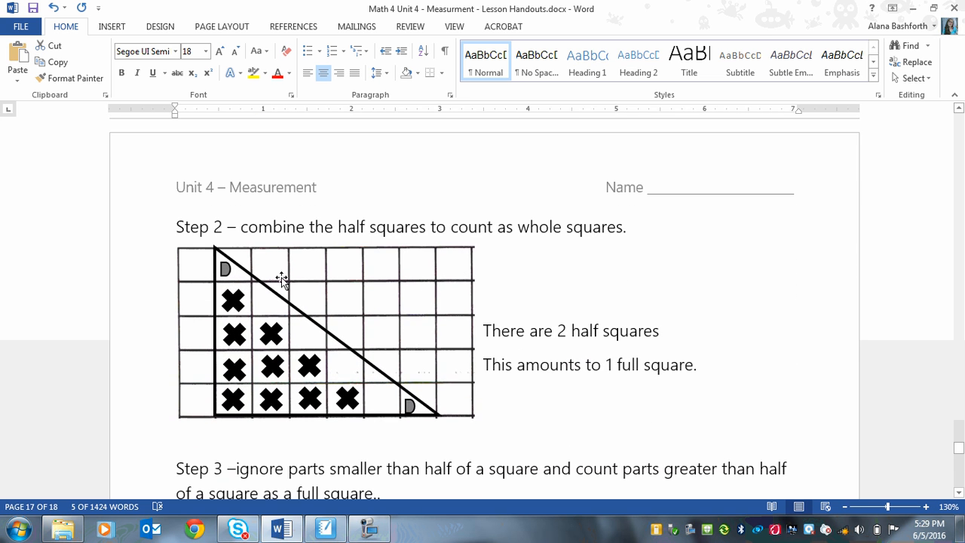
{"action": "mouse_move", "coordinate": [225, 273]}
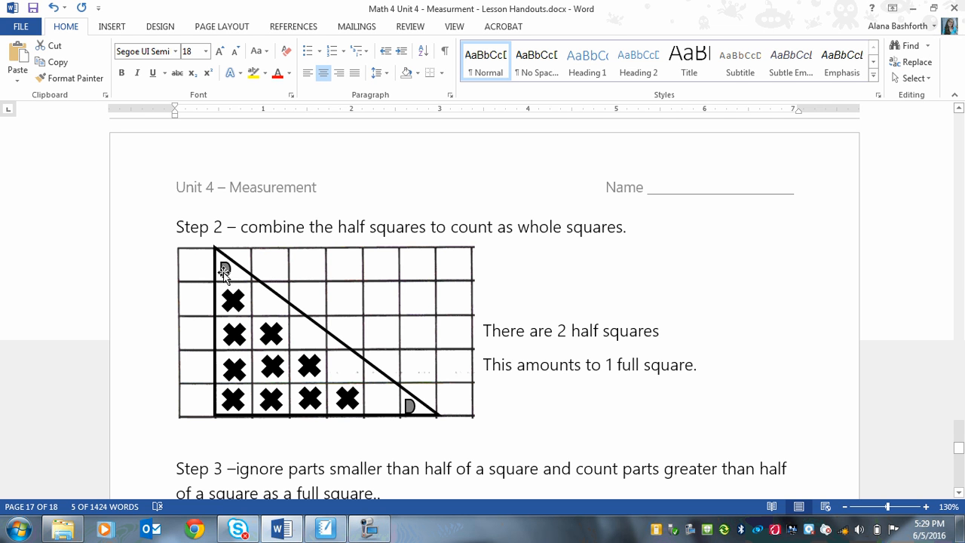
{"action": "mouse_move", "coordinate": [410, 410]}
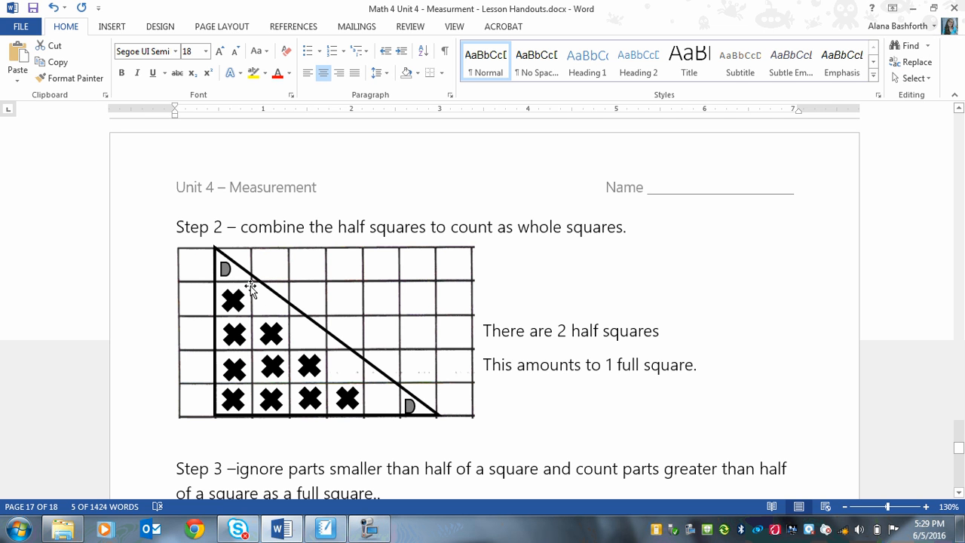
{"action": "mouse_move", "coordinate": [390, 352]}
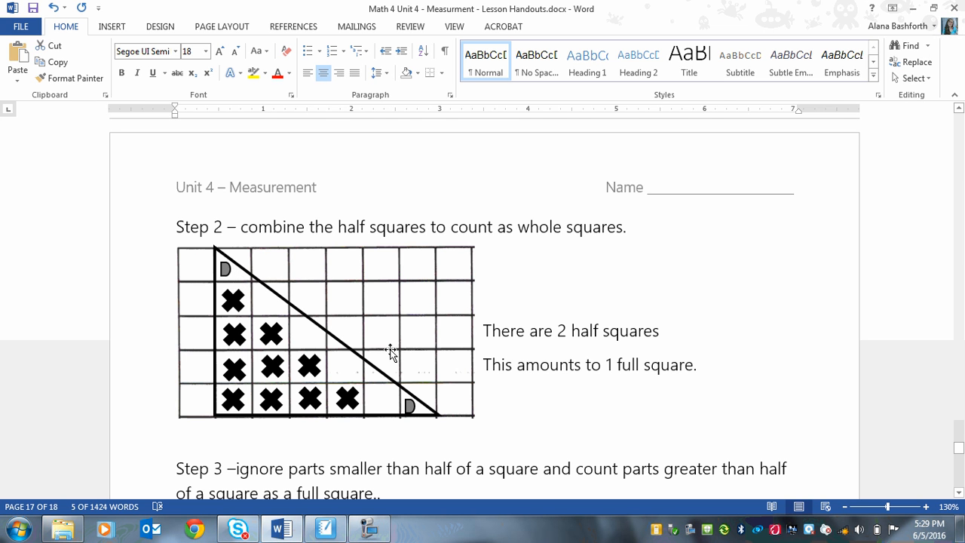
{"action": "mouse_move", "coordinate": [543, 351]}
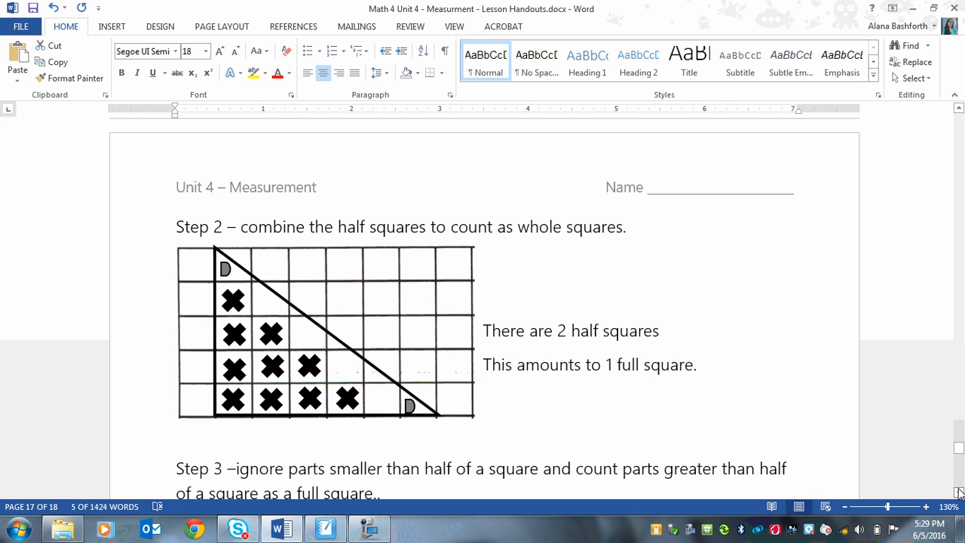
Step: Scroll to Step 3 with the 4 almost-full squares and place the cursor after its sentence
{"action": "scroll", "scroll_direction": "down", "scroll_amount": 3}
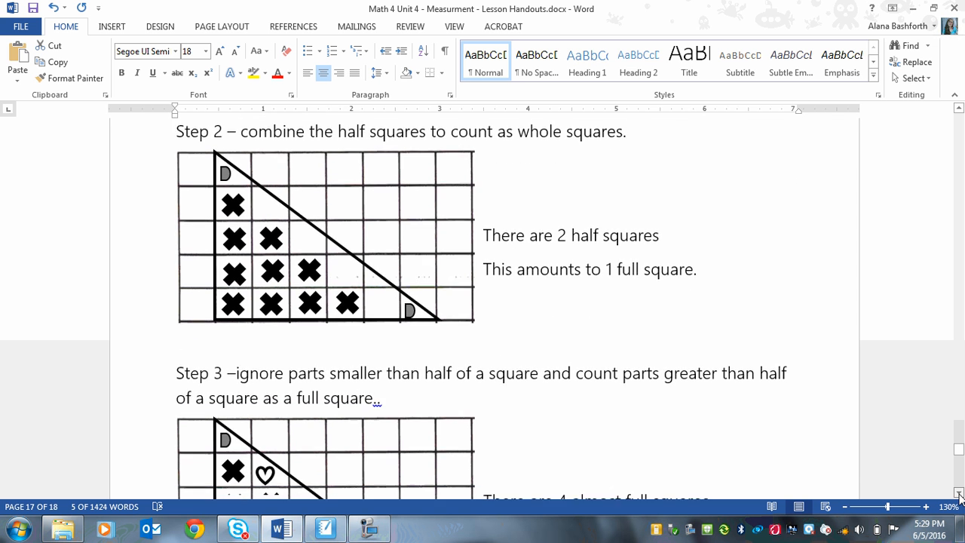
{"action": "scroll", "scroll_direction": "down", "scroll_amount": 3}
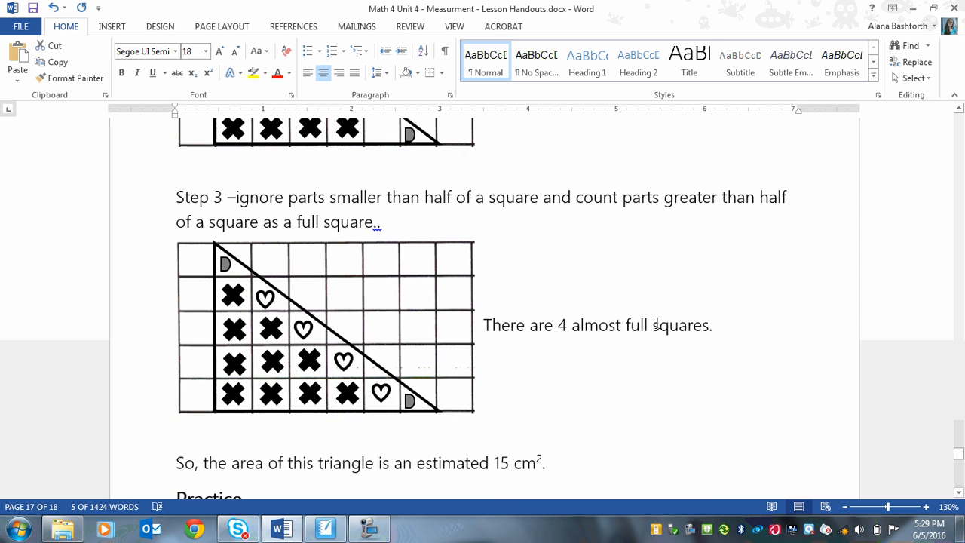
{"action": "left_click", "coordinate": [380, 223]}
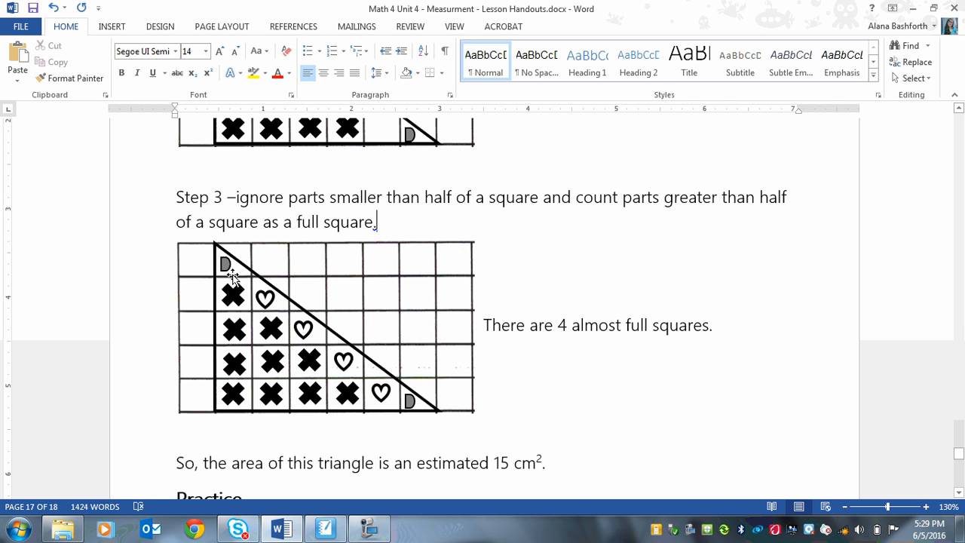
{"action": "mouse_move", "coordinate": [340, 340]}
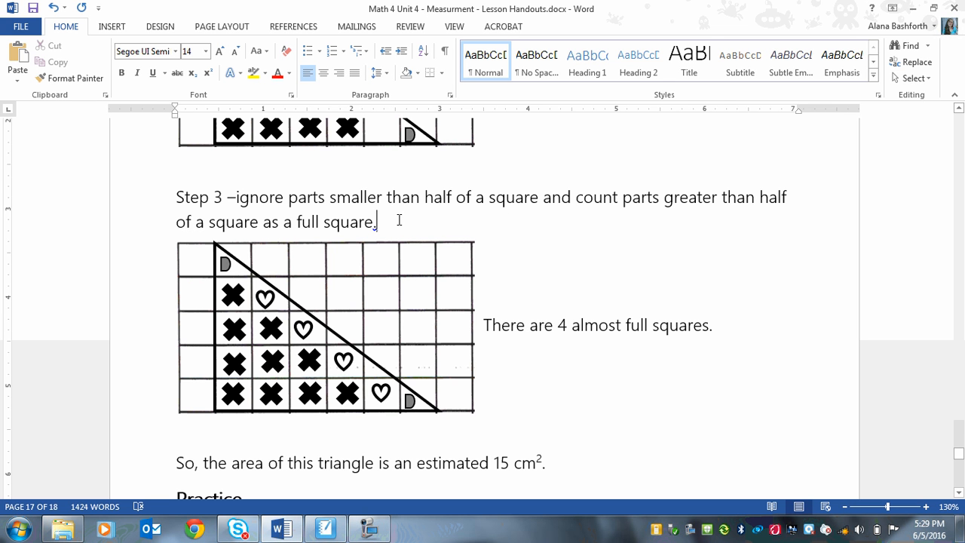
{"action": "mouse_move", "coordinate": [365, 228]}
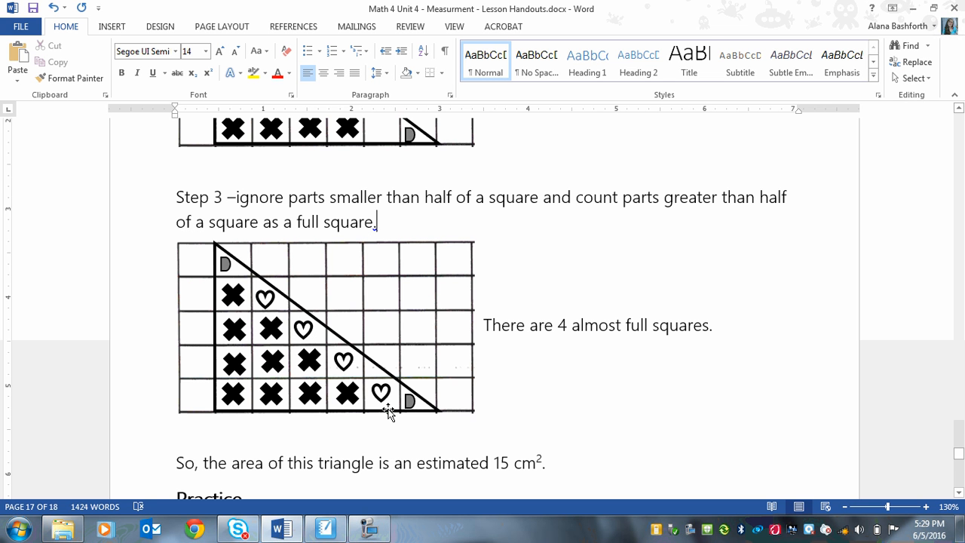
{"action": "mouse_move", "coordinate": [696, 309]}
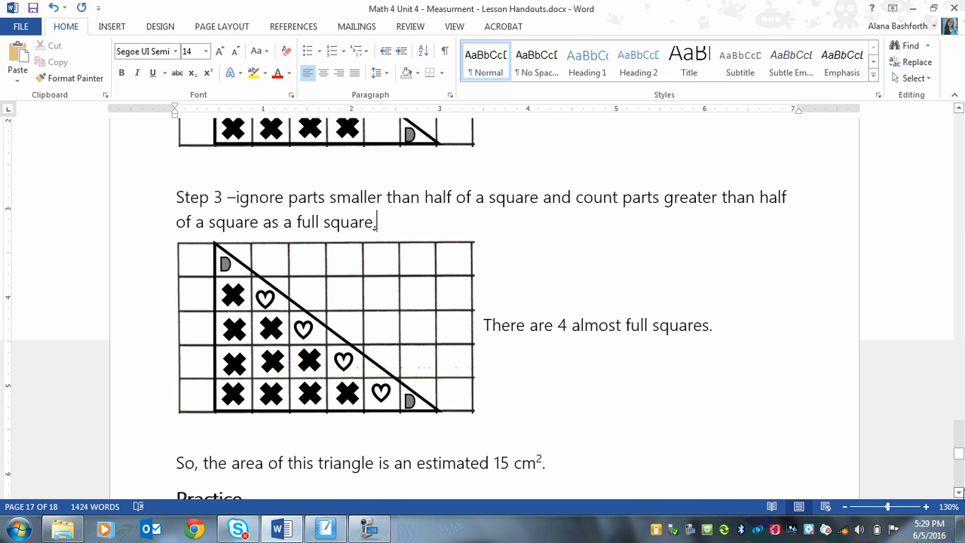
Step: Select the 'cm' unit in the 15 cm² area answer and leave the cursor after it
{"action": "scroll", "scroll_direction": "up", "scroll_amount": 3}
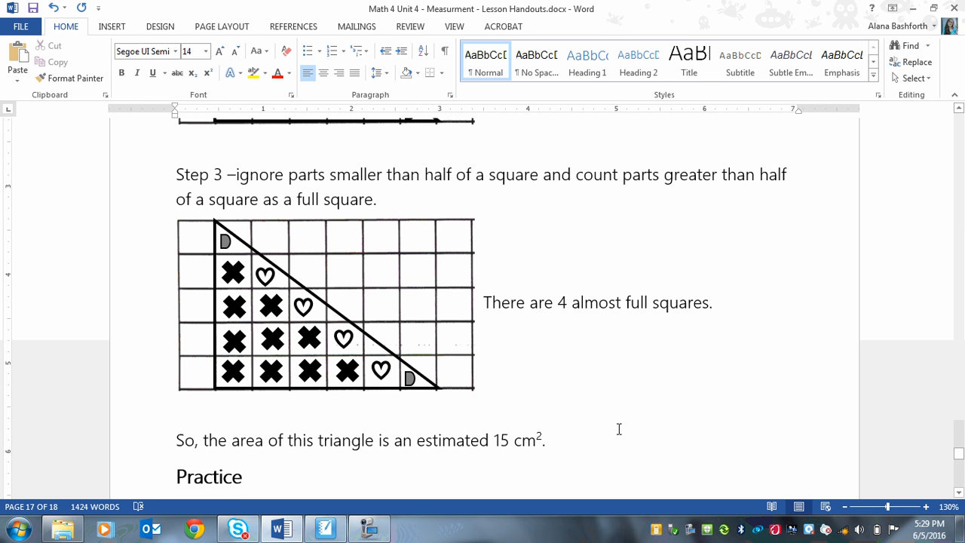
{"action": "mouse_move", "coordinate": [957, 109]}
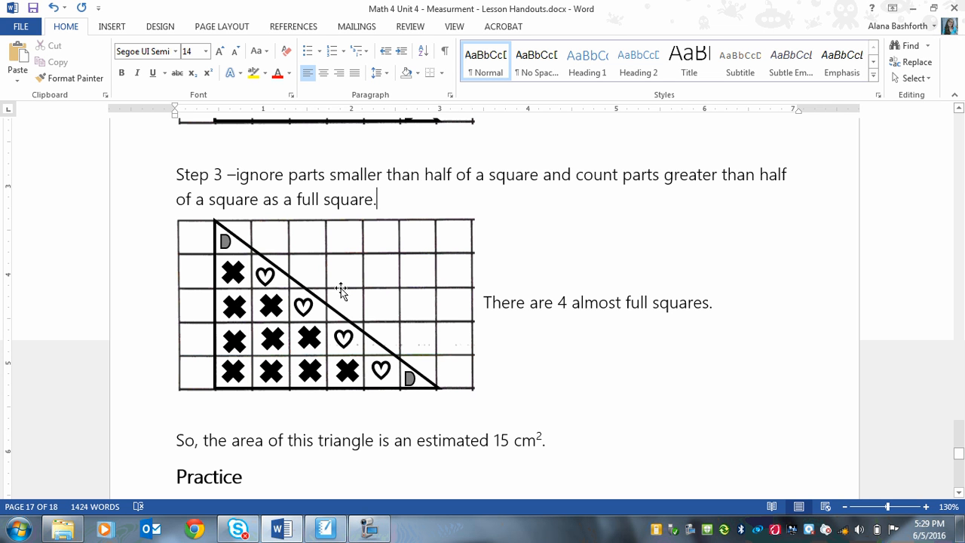
{"action": "mouse_move", "coordinate": [343, 328]}
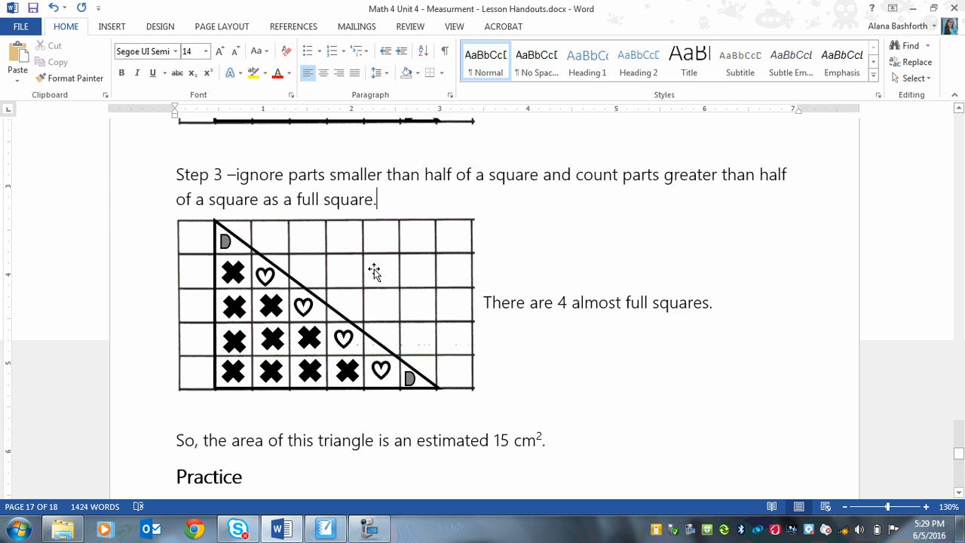
{"action": "mouse_move", "coordinate": [361, 359]}
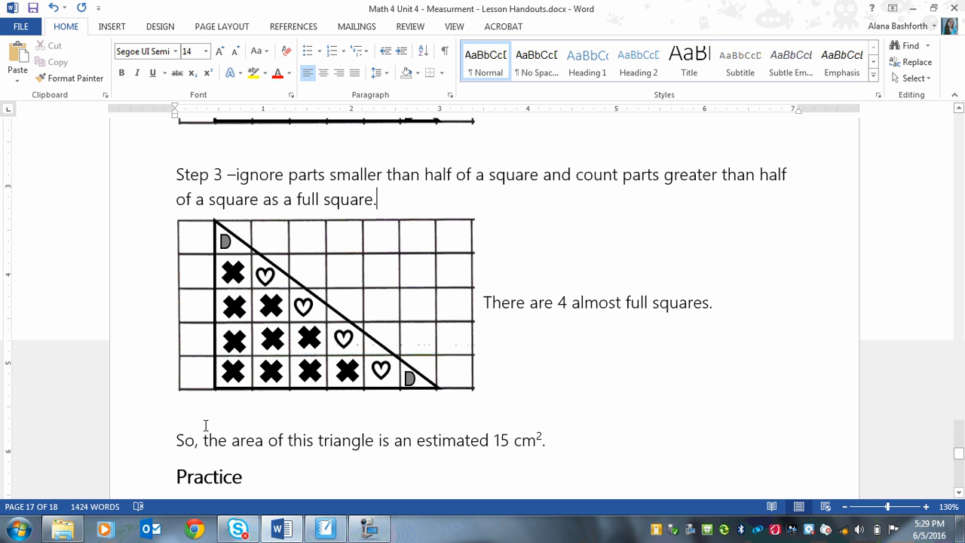
{"action": "mouse_move", "coordinate": [368, 335]}
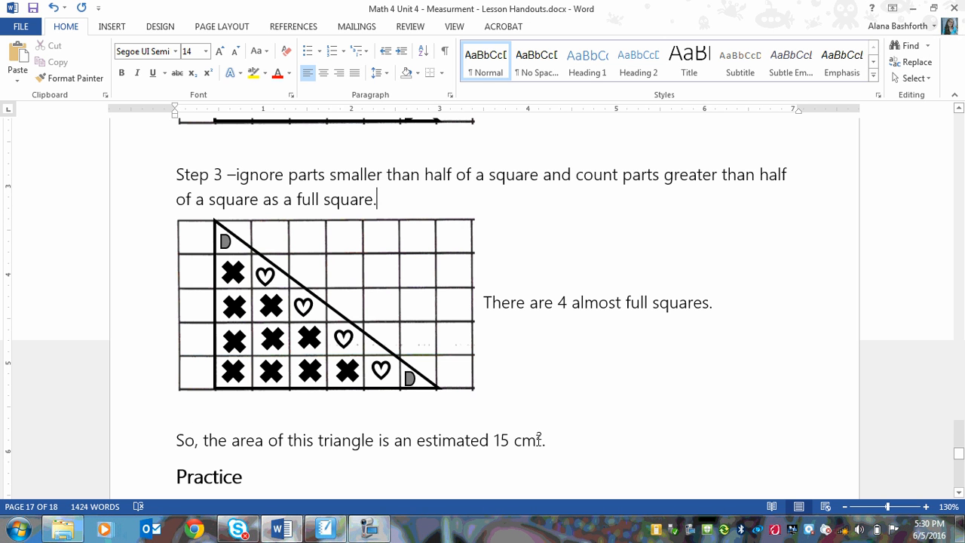
{"action": "double_click", "coordinate": [524, 440]}
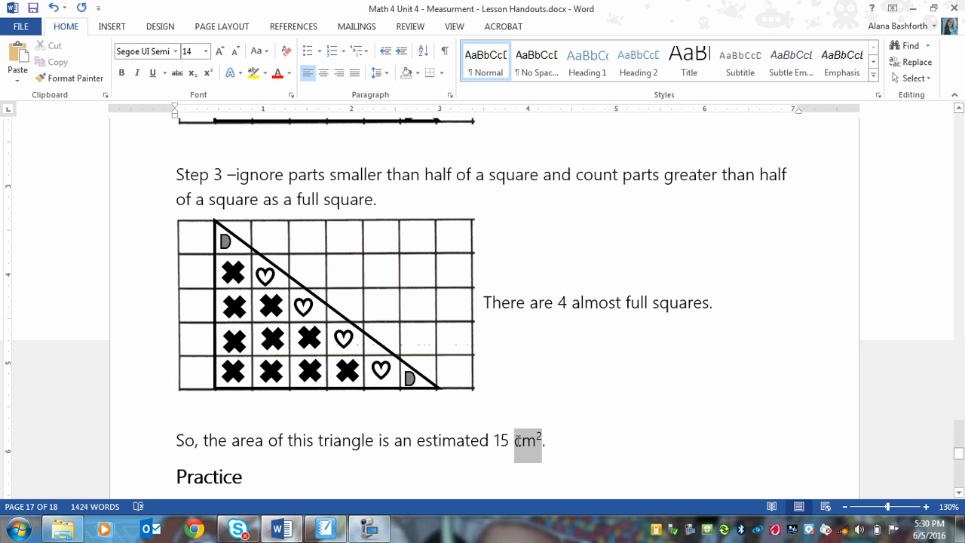
{"action": "left_click", "coordinate": [546, 440]}
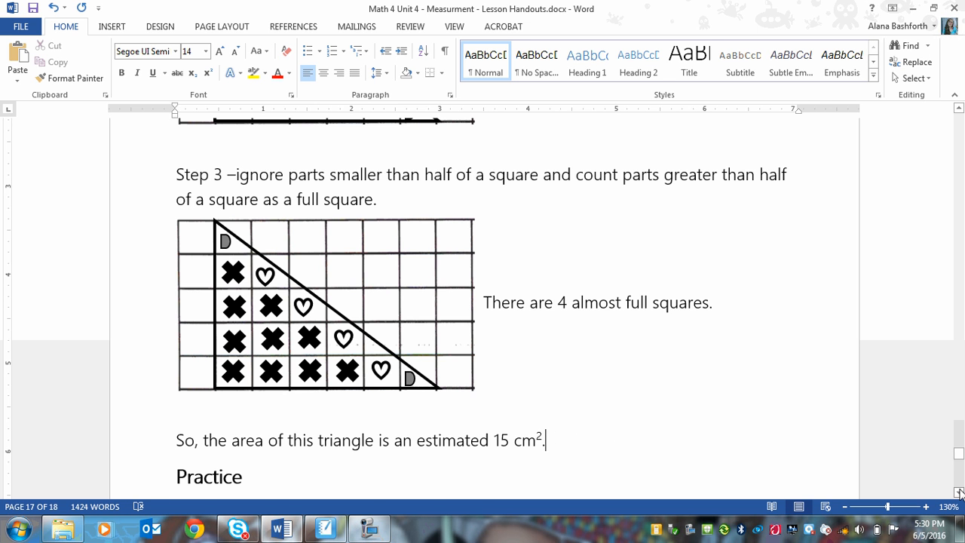
Step: Scroll to the Practice section with the hexagon and parallelogram on grid paper
{"action": "scroll", "scroll_direction": "down", "scroll_amount": 3}
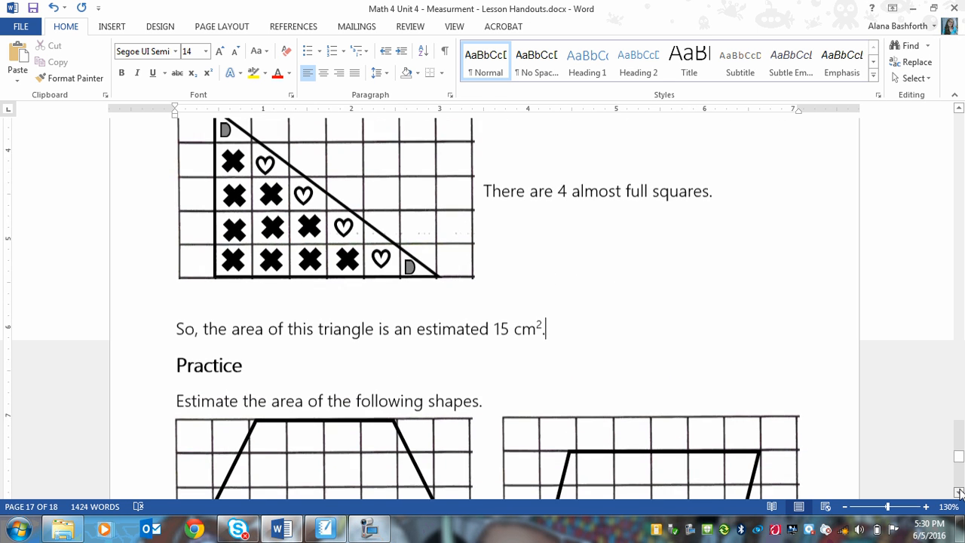
{"action": "scroll", "scroll_direction": "down", "scroll_amount": 3}
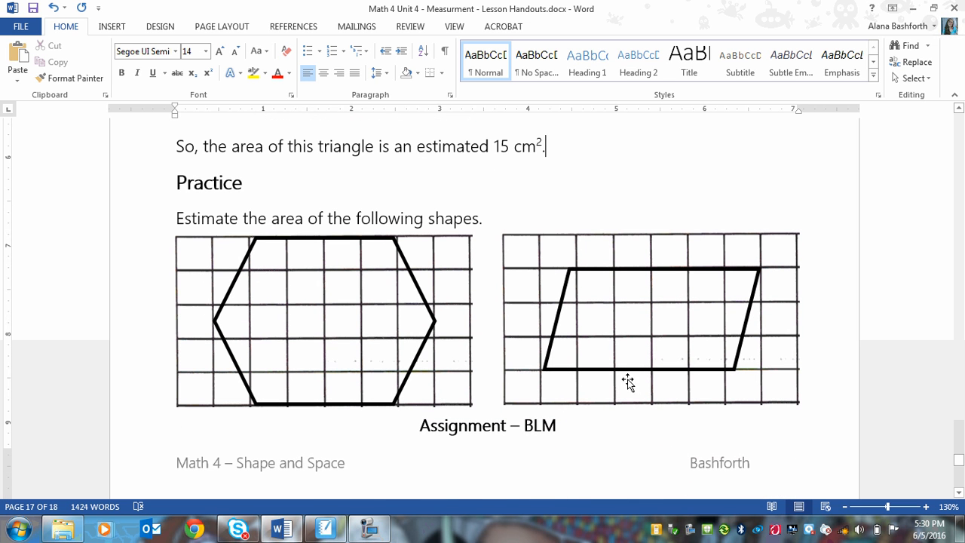
{"action": "mouse_move", "coordinate": [311, 240]}
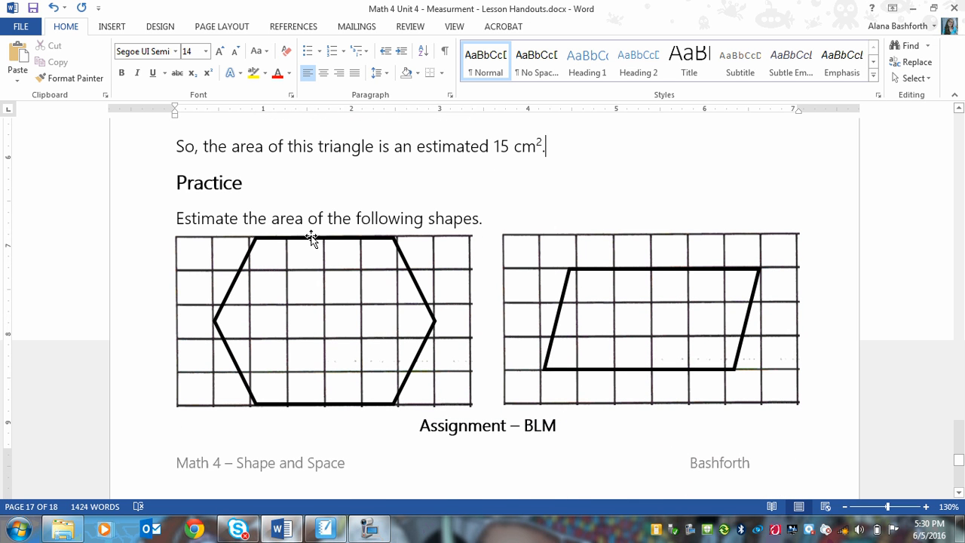
{"action": "mouse_move", "coordinate": [454, 323]}
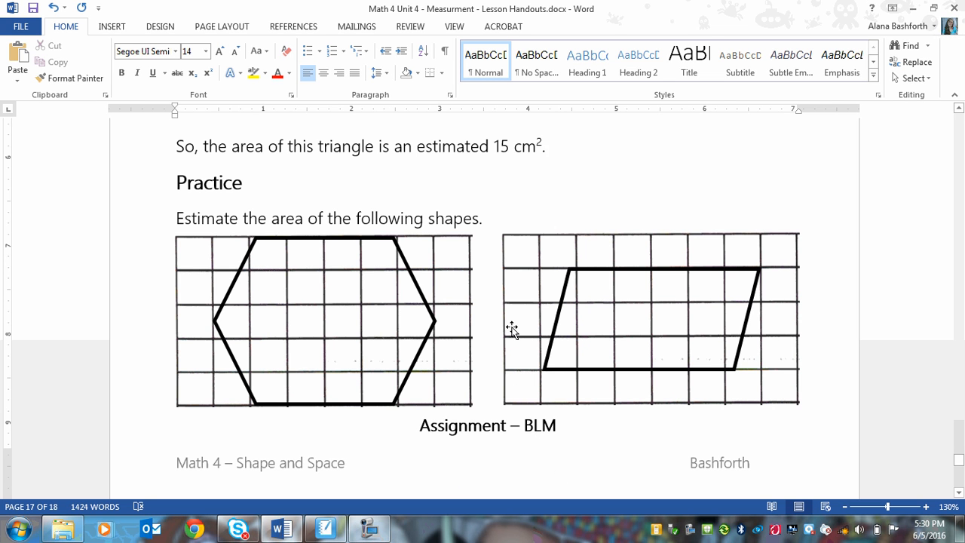
{"action": "left_click", "coordinate": [545, 146]}
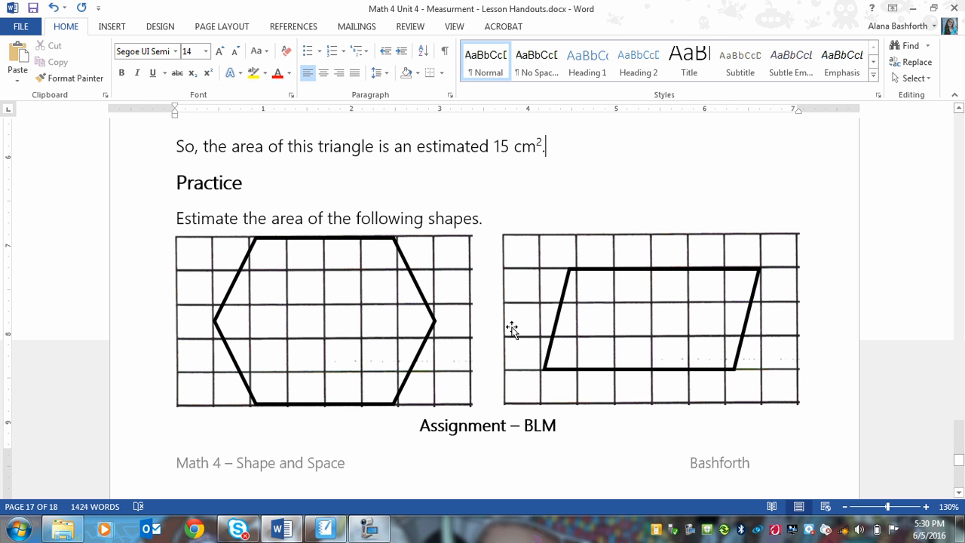
{"action": "mouse_move", "coordinate": [366, 380]}
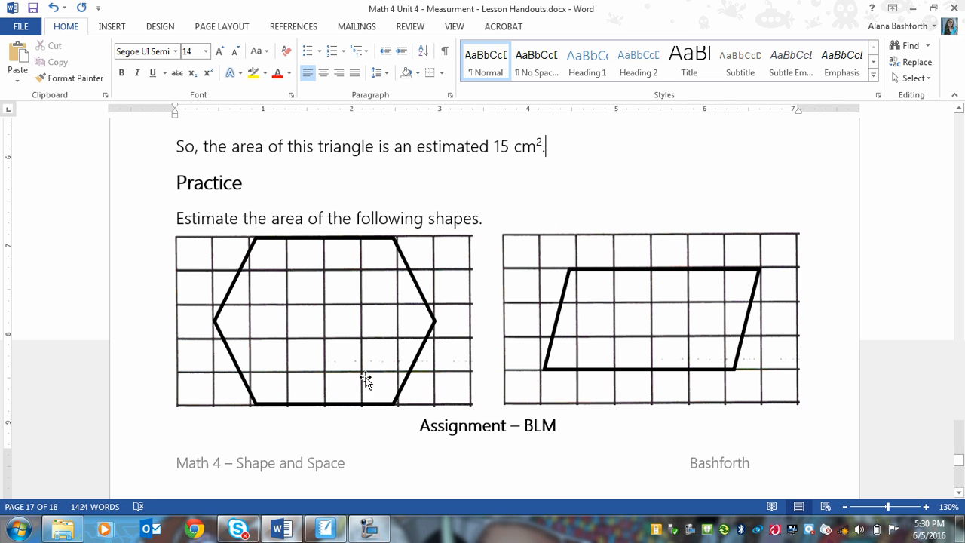
{"action": "mouse_move", "coordinate": [621, 315]}
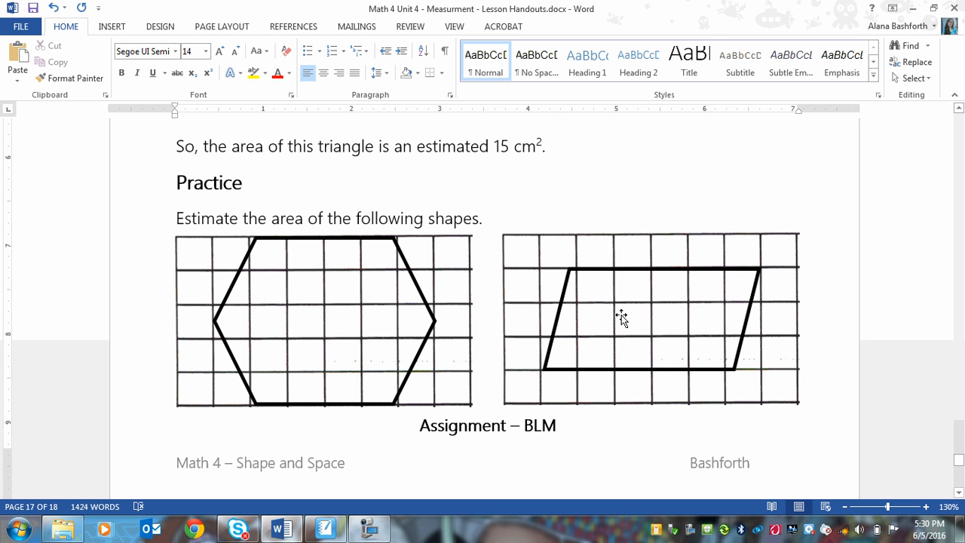
{"action": "mouse_move", "coordinate": [398, 525]}
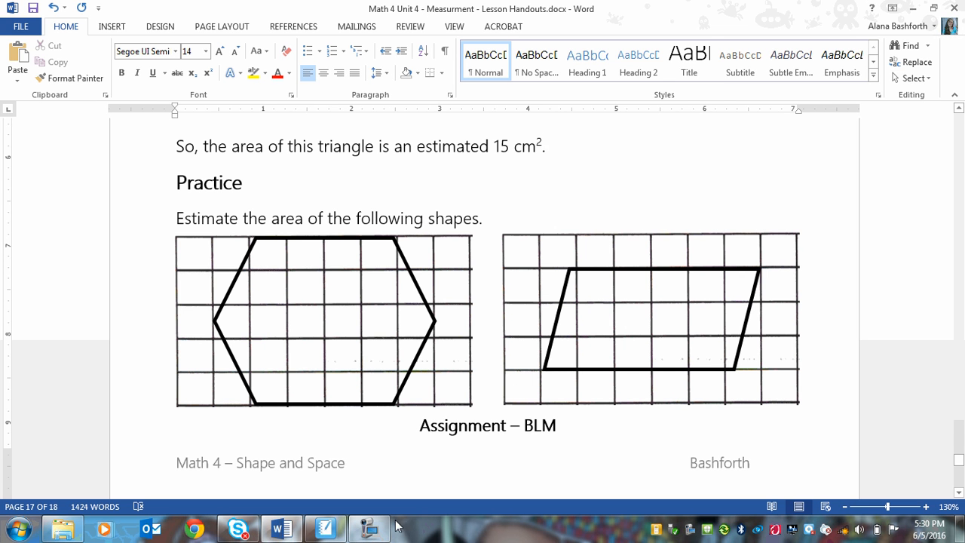
{"action": "left_click", "coordinate": [544, 146]}
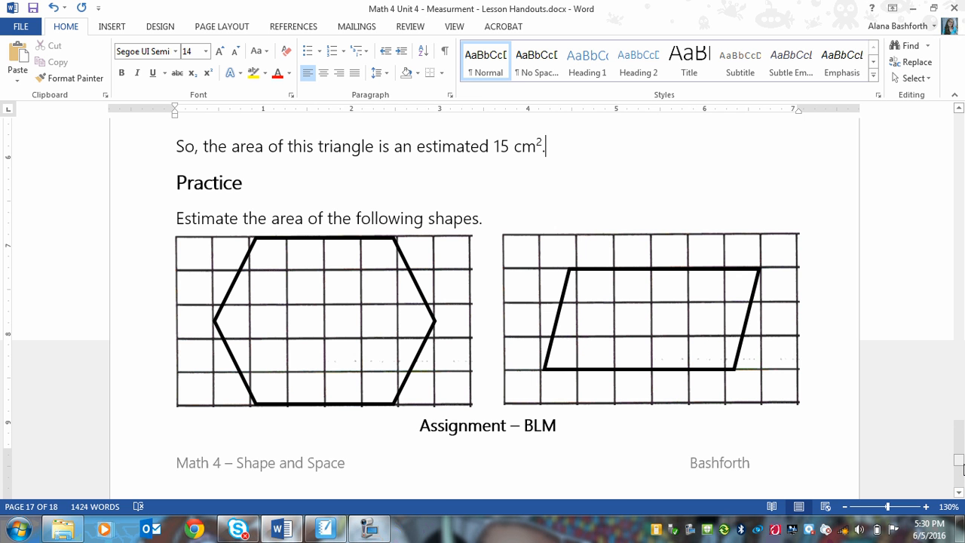
{"action": "scroll", "scroll_direction": "up", "scroll_amount": 3}
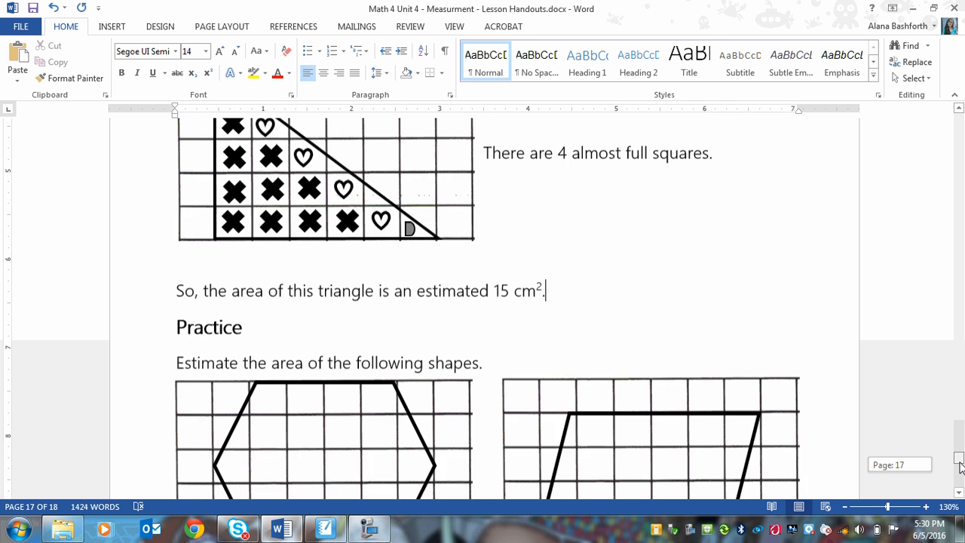
{"action": "scroll", "scroll_direction": "down", "scroll_amount": 3}
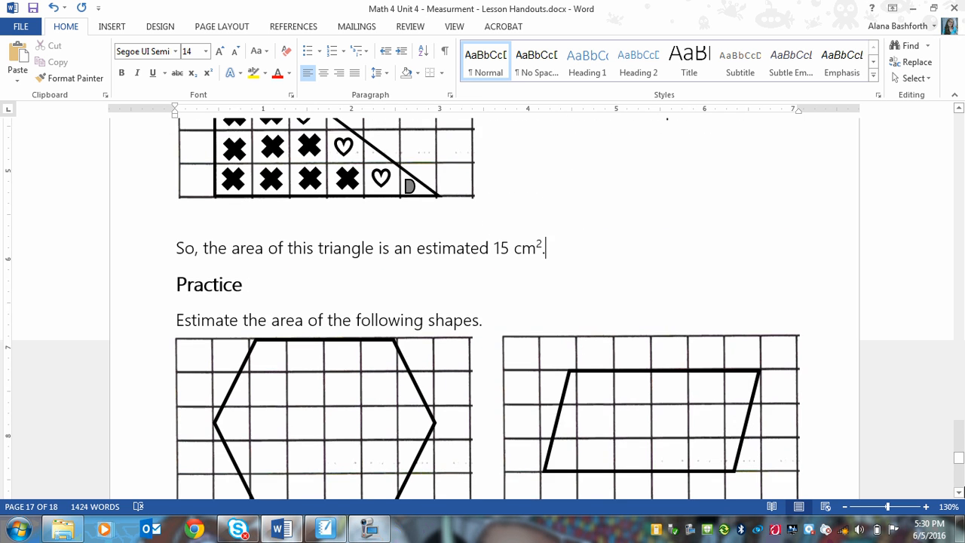
{"action": "scroll", "scroll_direction": "down", "scroll_amount": 3}
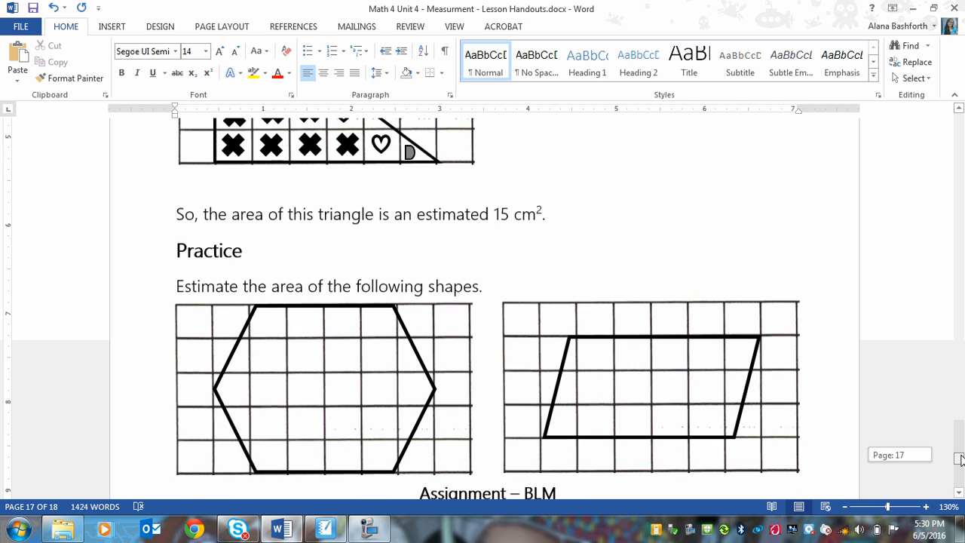
Step: Select an X mark from the triangle example to copy into the hexagon's whole squares
{"action": "left_click", "coordinate": [350, 145]}
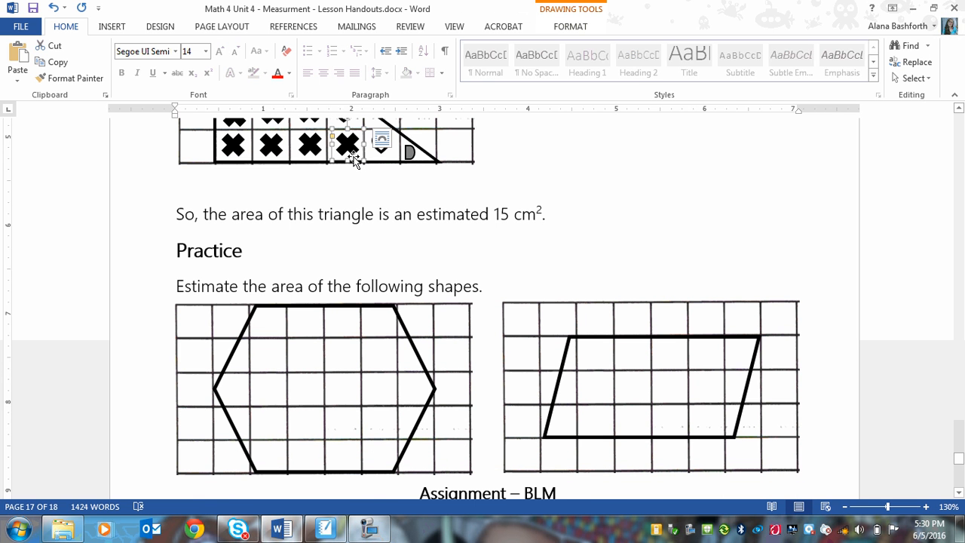
{"action": "left_click", "coordinate": [367, 528]}
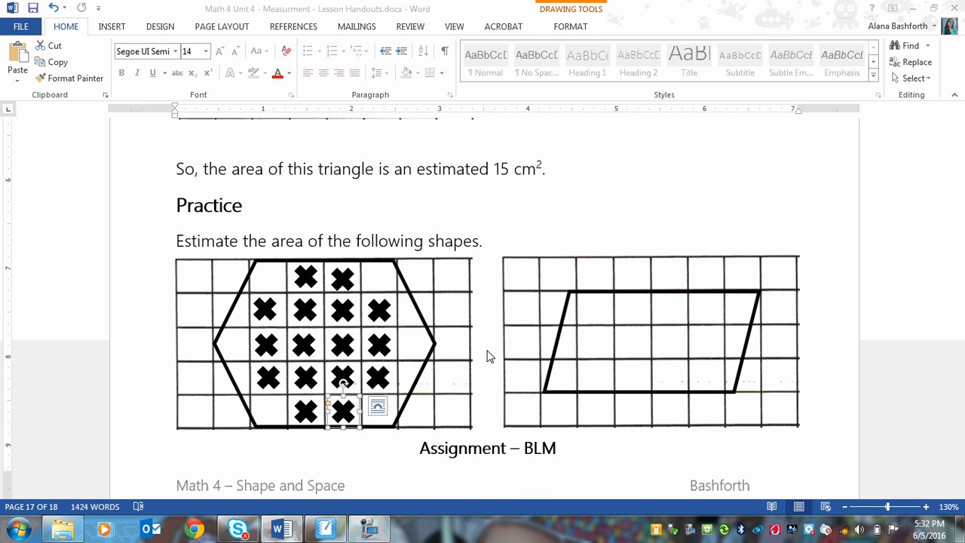
{"action": "mouse_move", "coordinate": [293, 277]}
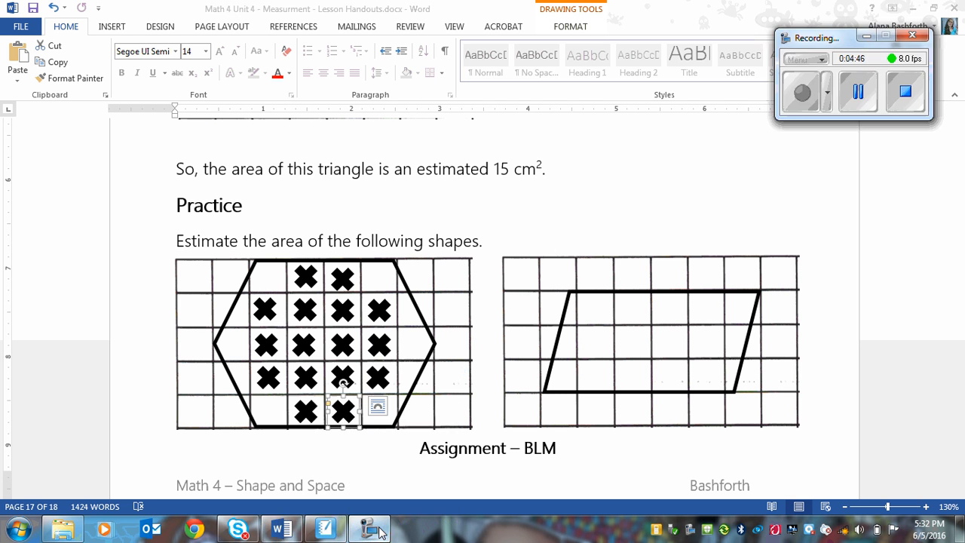
{"action": "mouse_move", "coordinate": [760, 244]}
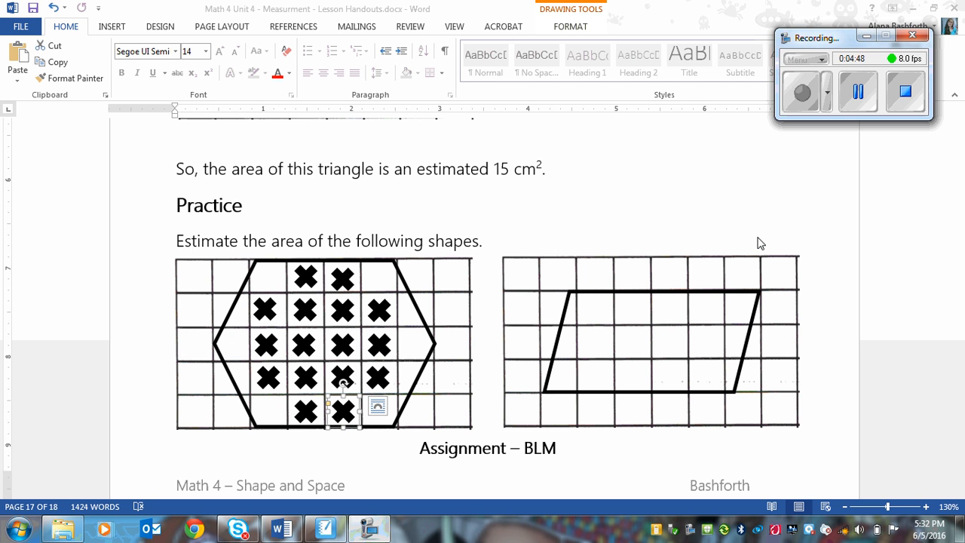
{"action": "mouse_move", "coordinate": [519, 211]}
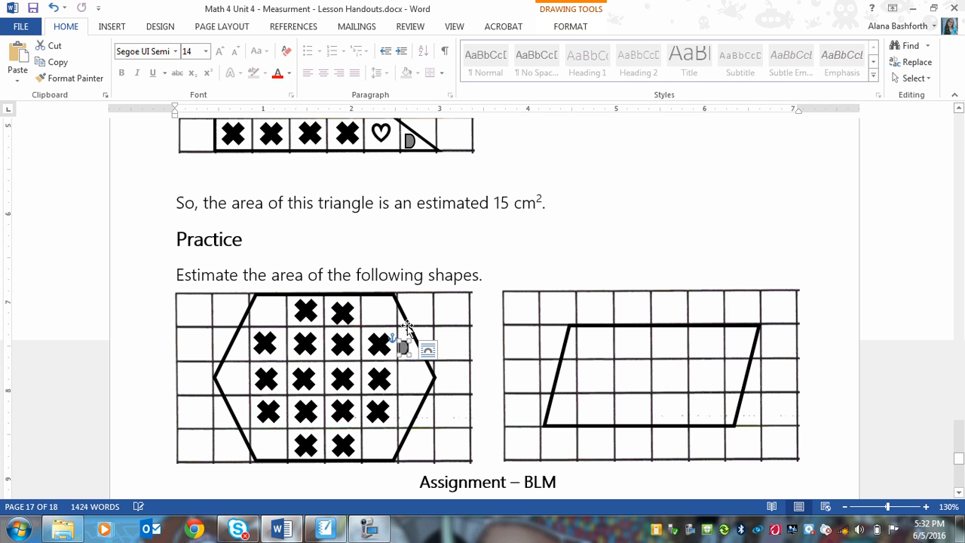
{"action": "mouse_move", "coordinate": [434, 373]}
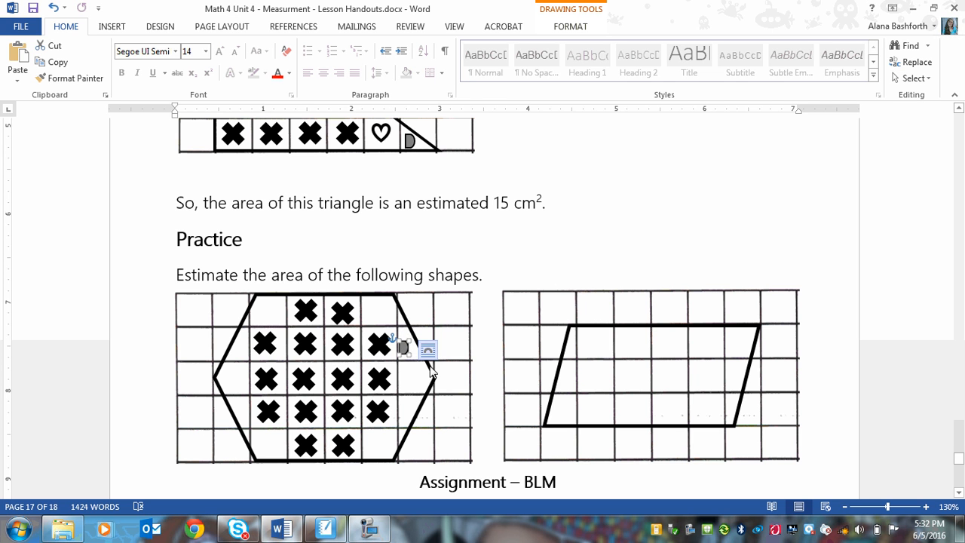
{"action": "mouse_move", "coordinate": [410, 359]}
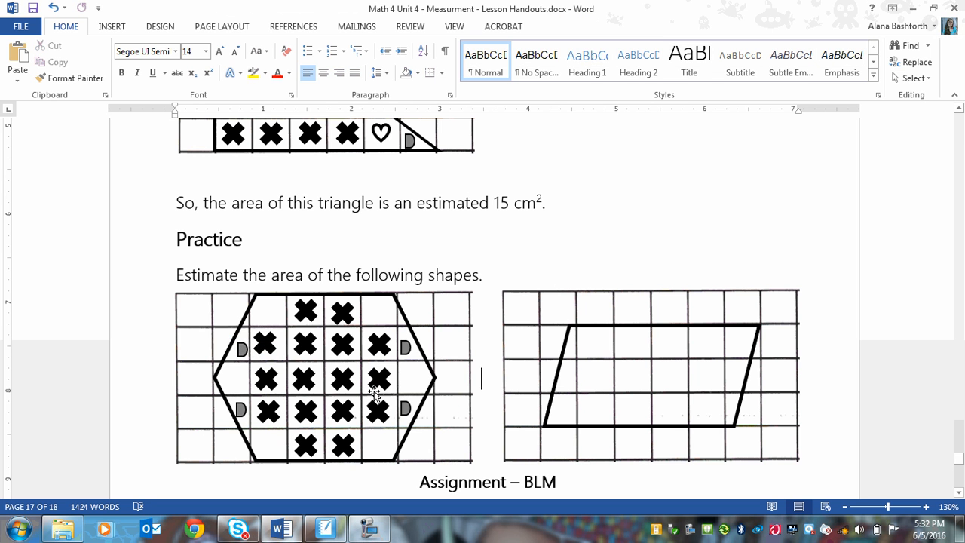
{"action": "mouse_move", "coordinate": [377, 128]}
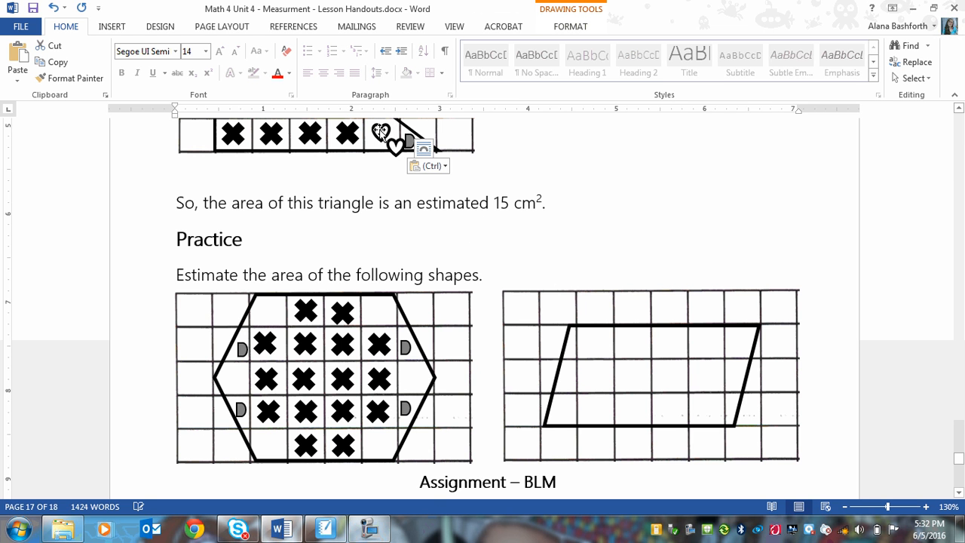
Step: Copy heart marks from the triangle example into the hexagon's top-left corner and left edge squares
{"action": "left_click_drag", "start_coordinate": [380, 139], "coordinate": [263, 312]}
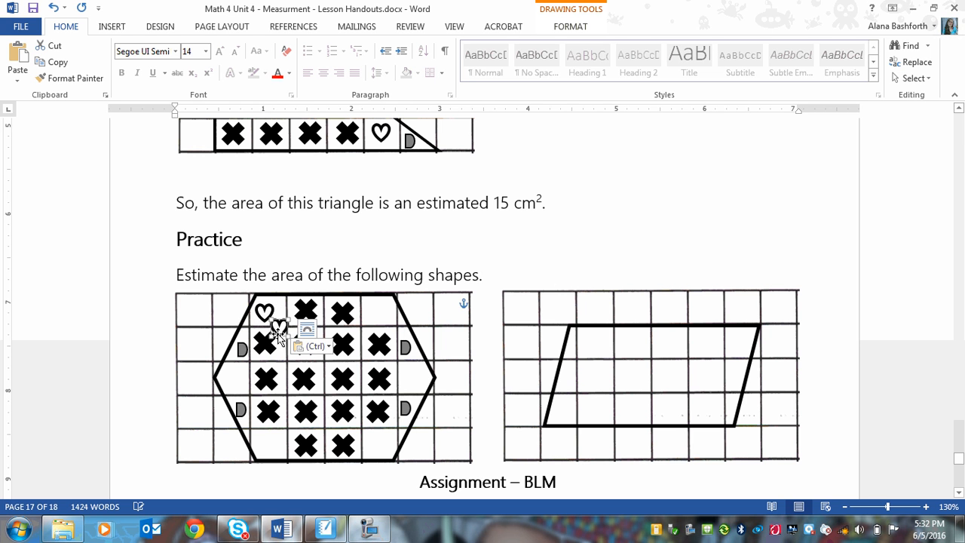
{"action": "left_click_drag", "start_coordinate": [265, 312], "coordinate": [271, 445]}
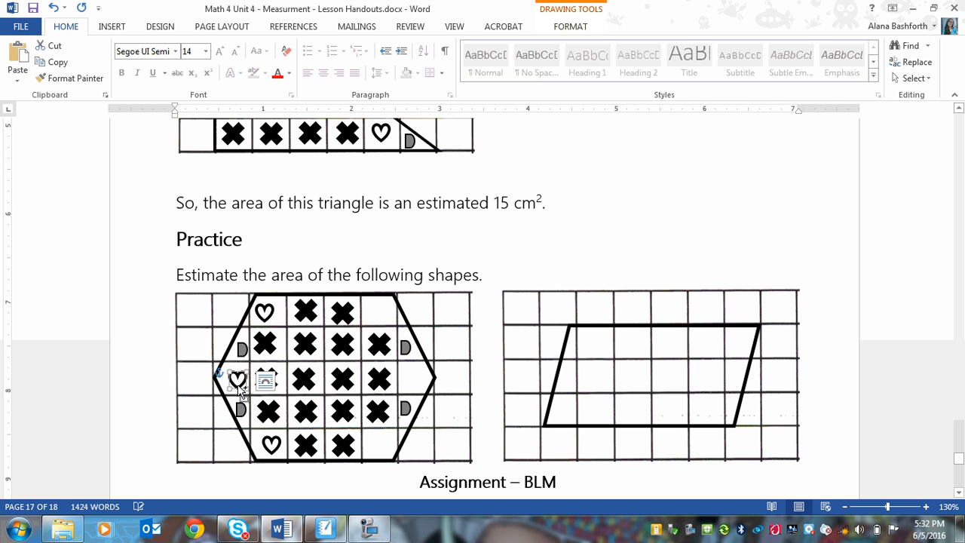
{"action": "left_click_drag", "start_coordinate": [238, 380], "coordinate": [389, 312]}
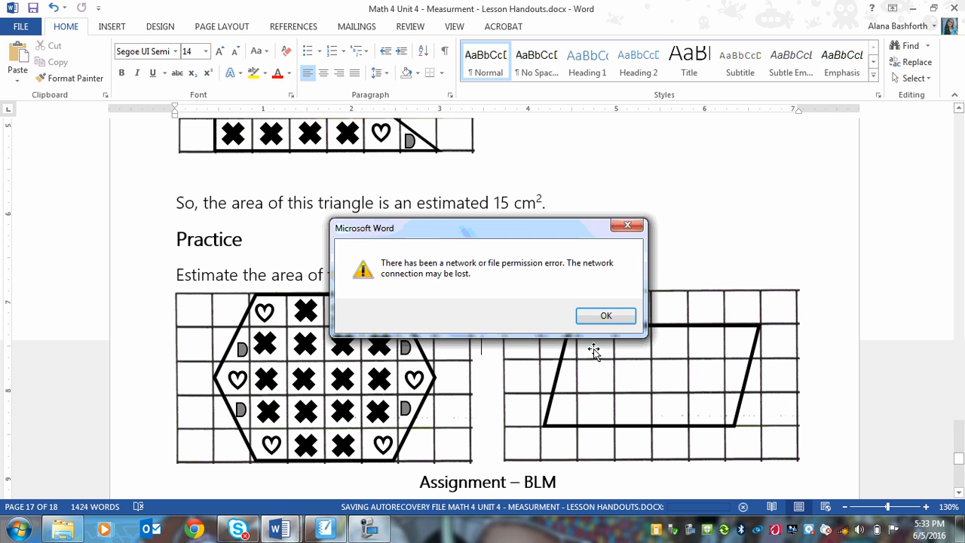
Step: Dismiss the network permission error and return to the recovered handout
{"action": "left_click", "coordinate": [606, 315]}
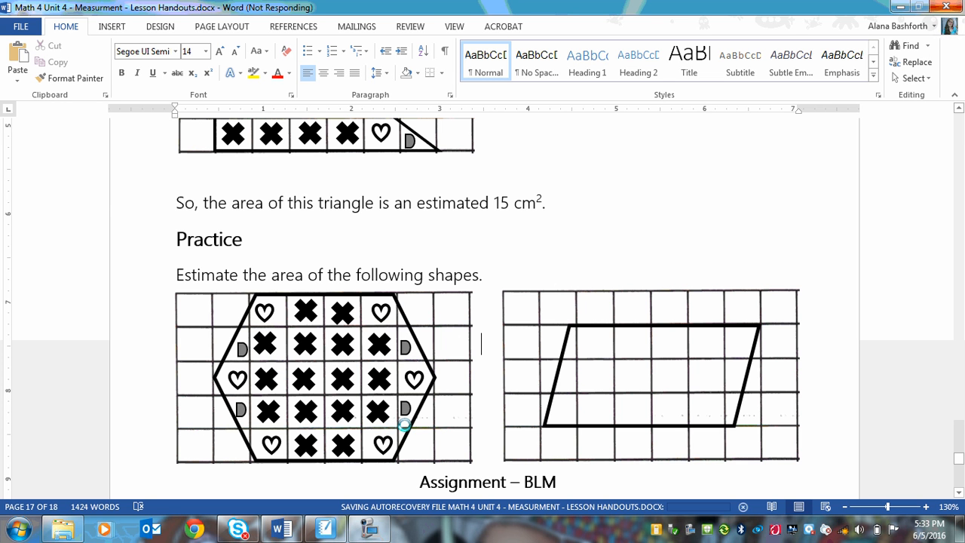
{"action": "mouse_move", "coordinate": [431, 380]}
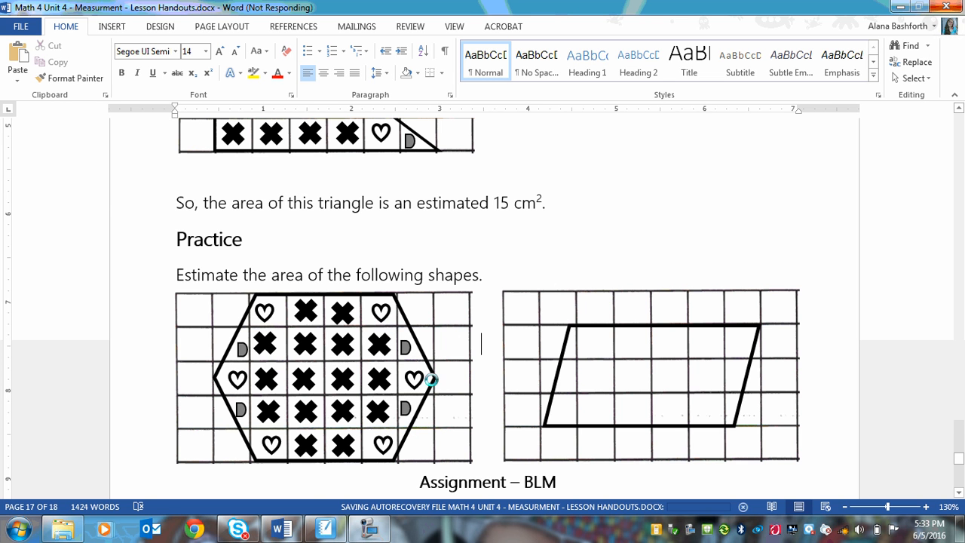
{"action": "mouse_move", "coordinate": [211, 363]}
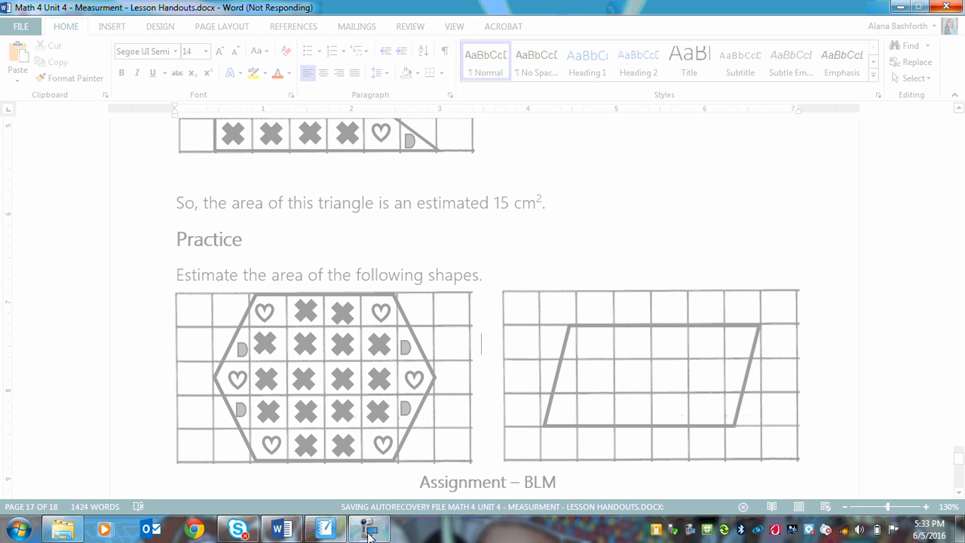
{"action": "left_click", "coordinate": [367, 528]}
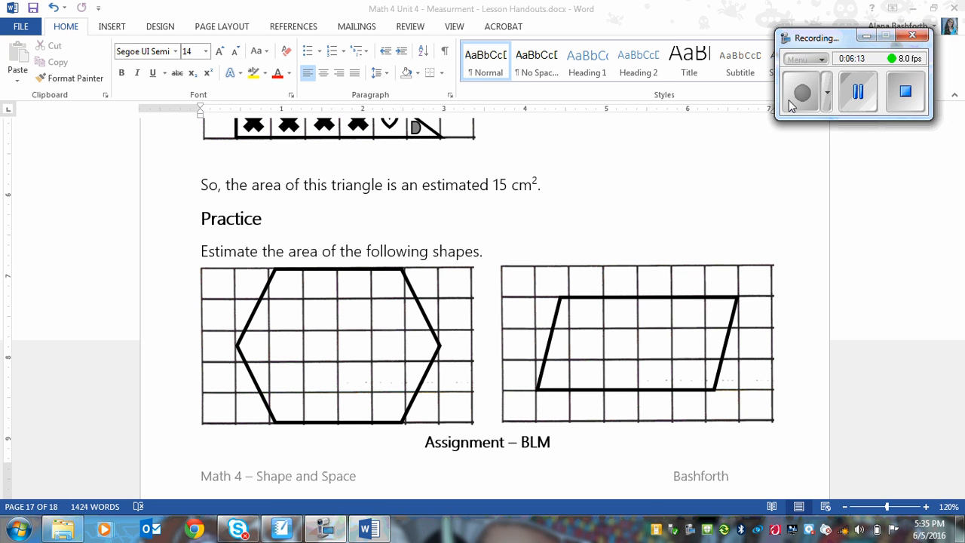
{"action": "mouse_move", "coordinate": [444, 343]}
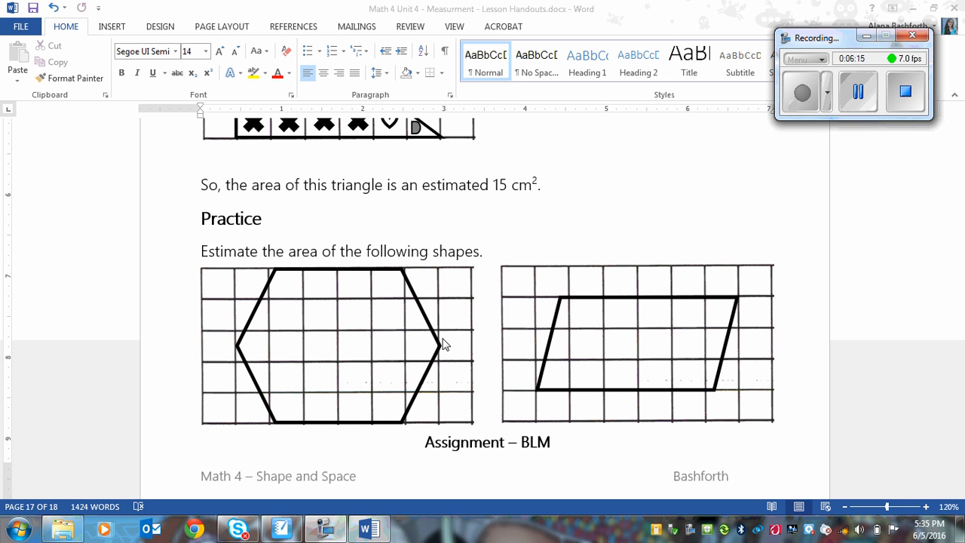
{"action": "mouse_move", "coordinate": [301, 454]}
{"action": "type", "text": "24 cm "}
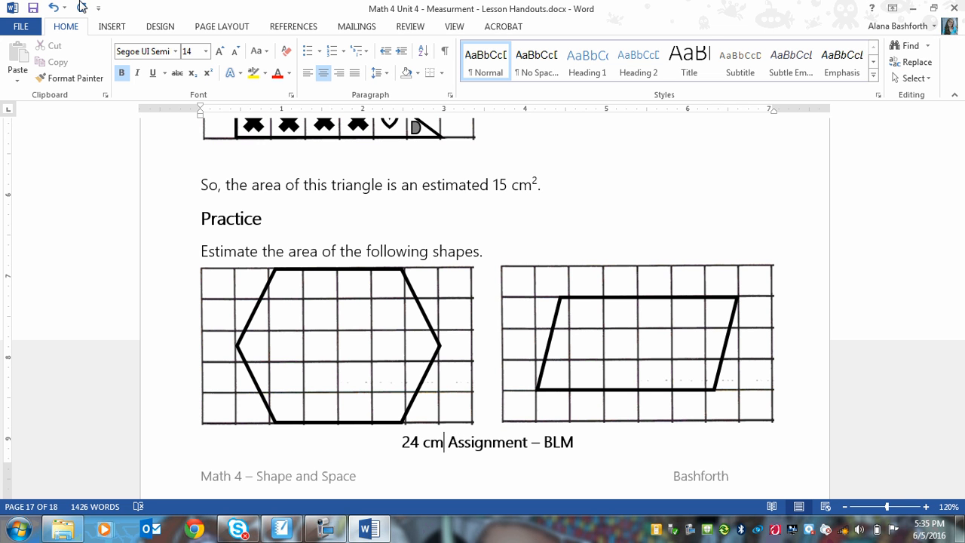
Step: Make the 2 in the hexagon's 24 cm² answer a superscript
{"action": "left_click", "coordinate": [208, 72]}
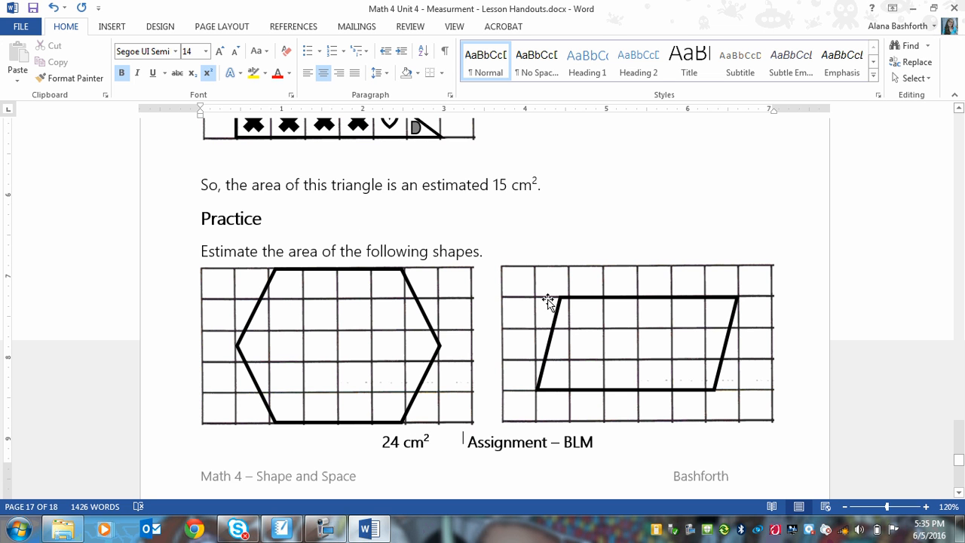
{"action": "mouse_move", "coordinate": [691, 367]}
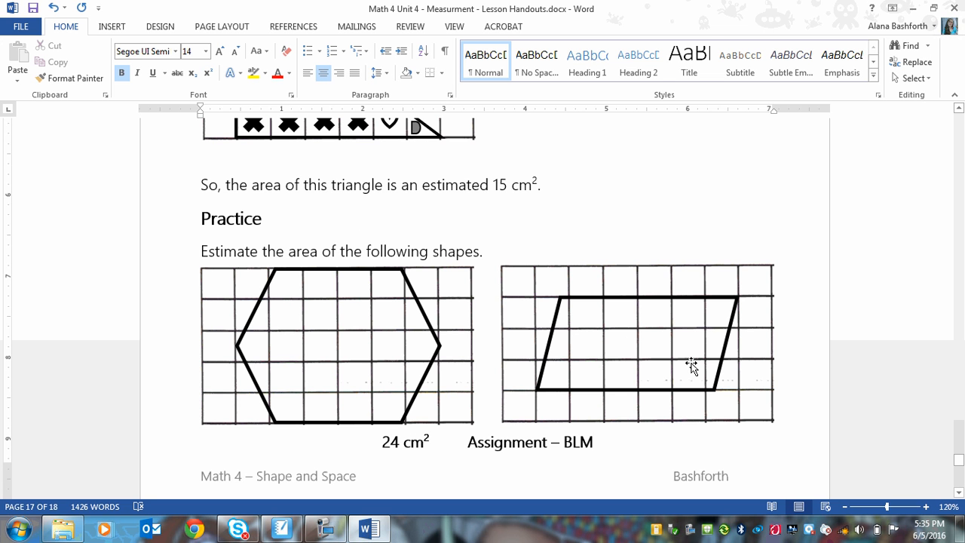
{"action": "mouse_move", "coordinate": [340, 397]}
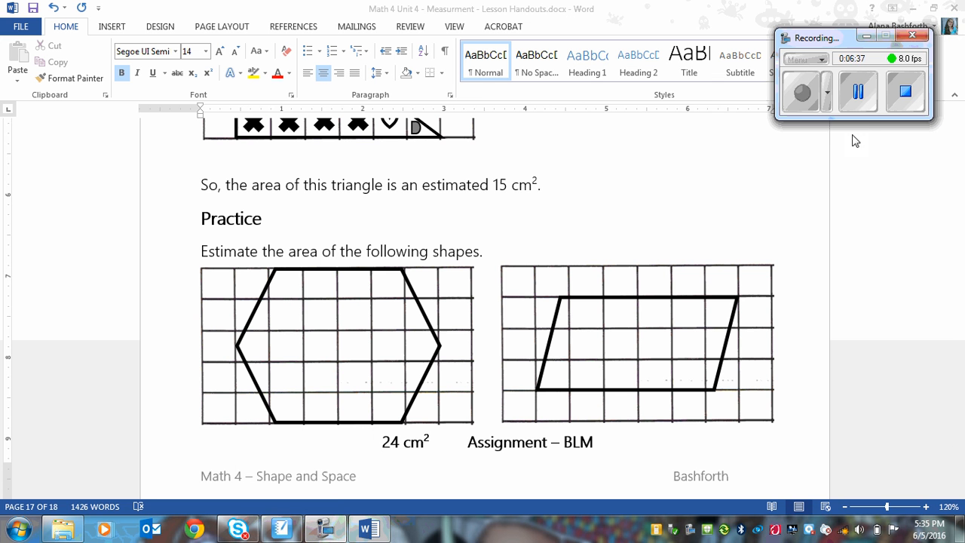
{"action": "mouse_move", "coordinate": [377, 144]}
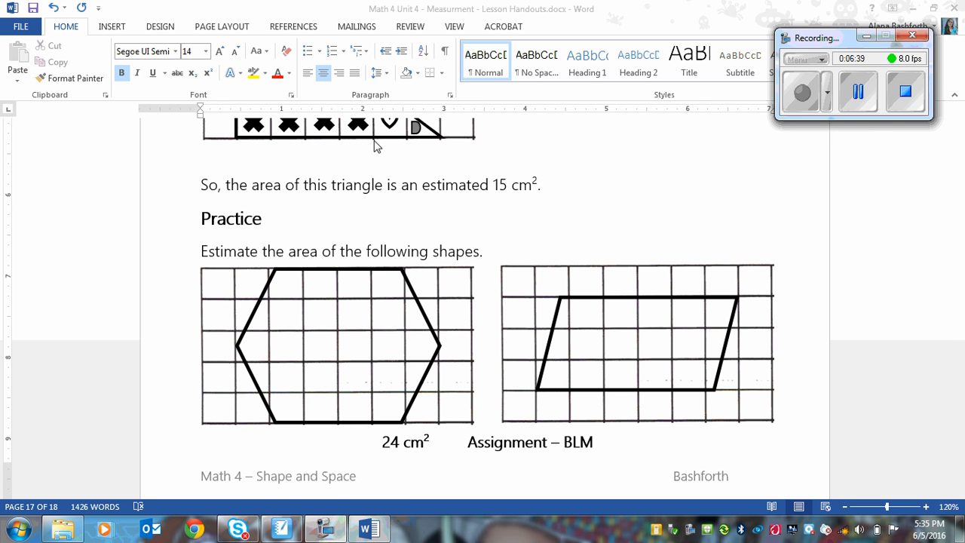
Step: Copy X and heart marks into the parallelogram grid and place the cursor below it for the answer
{"action": "left_click", "coordinate": [355, 123]}
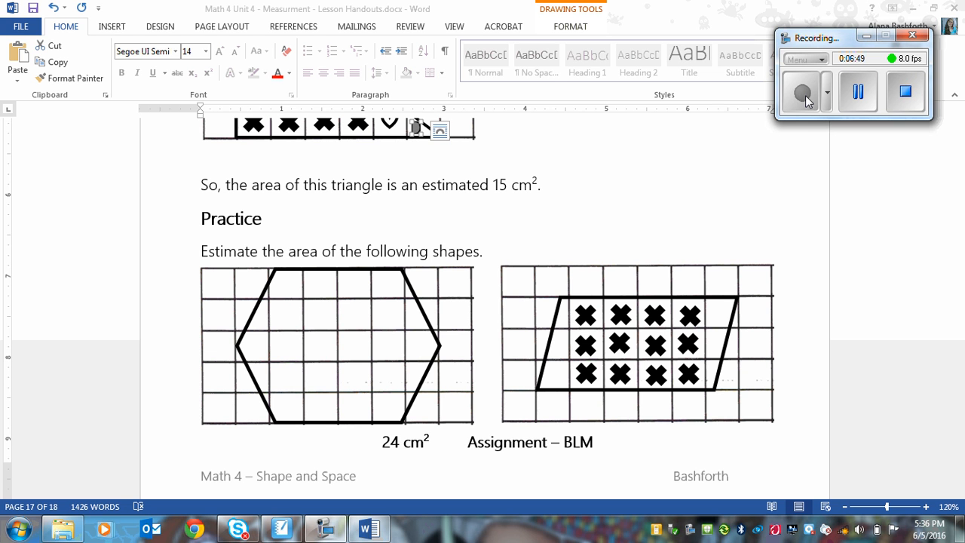
{"action": "mouse_move", "coordinate": [800, 350]}
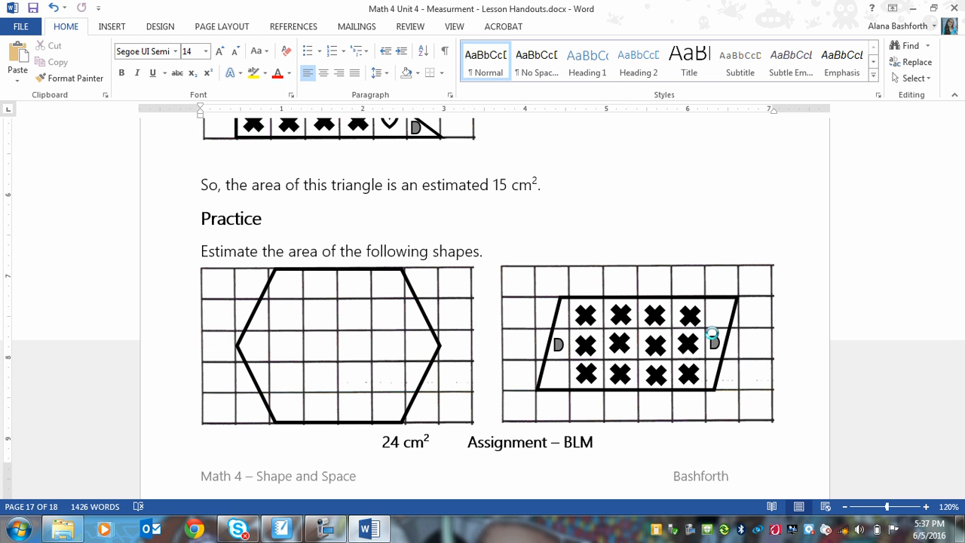
{"action": "mouse_move", "coordinate": [392, 123]}
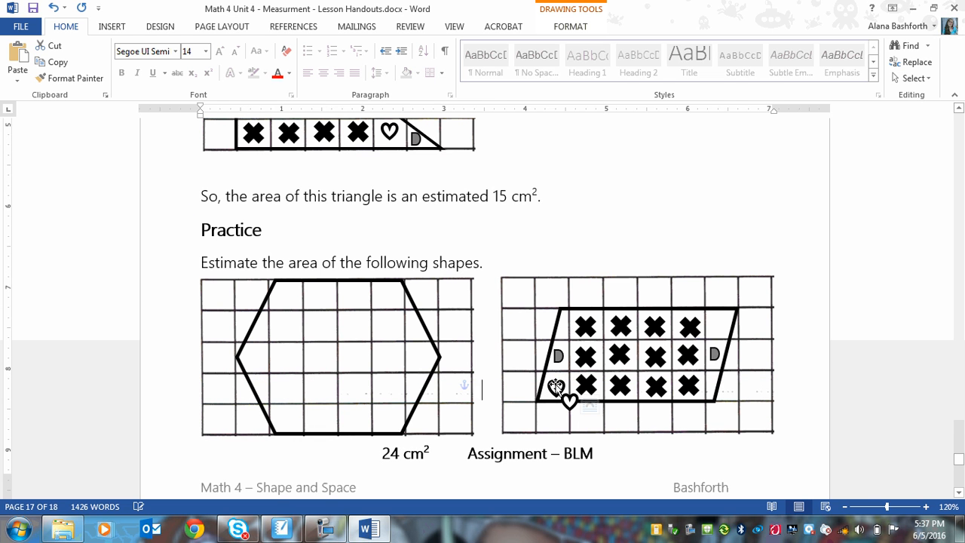
{"action": "left_click_drag", "start_coordinate": [555, 385], "coordinate": [708, 301]}
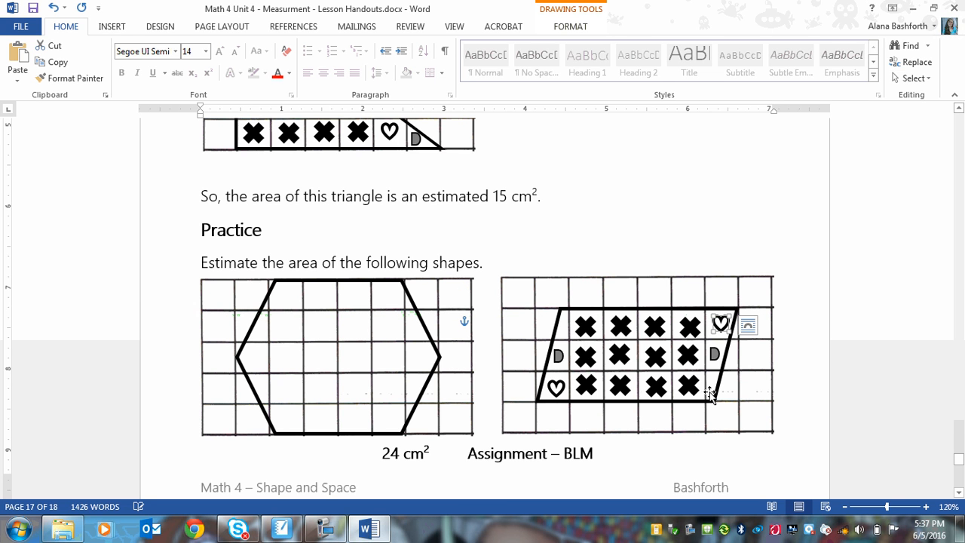
{"action": "mouse_move", "coordinate": [564, 330]}
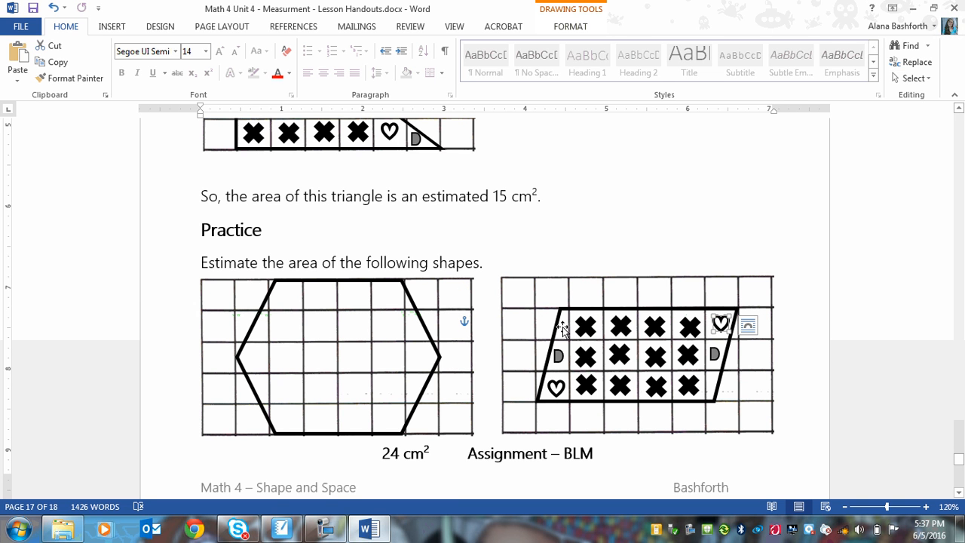
{"action": "left_click", "coordinate": [593, 453]}
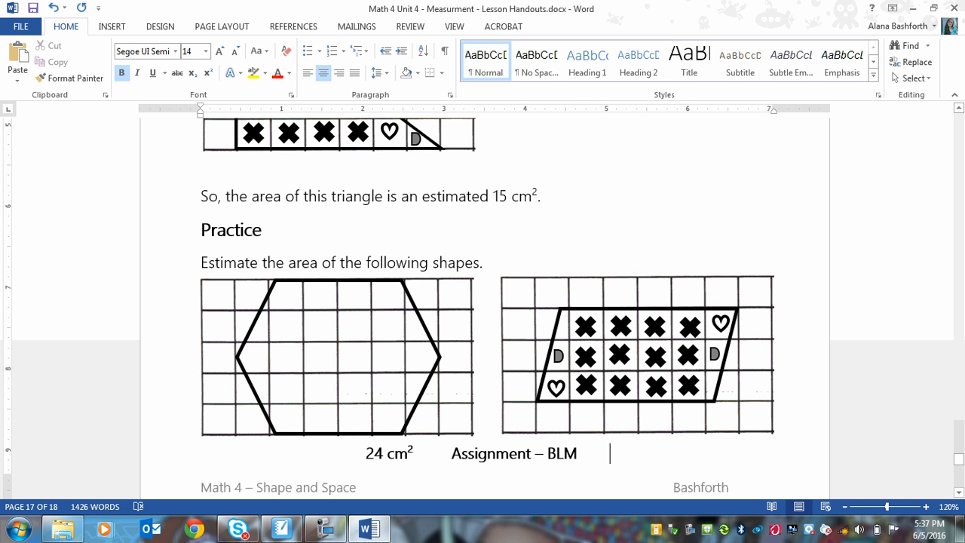
Step: Type the parallelogram's area 15 cm with a superscript 2 beneath its grid
{"action": "type", "text": "15 cm"}
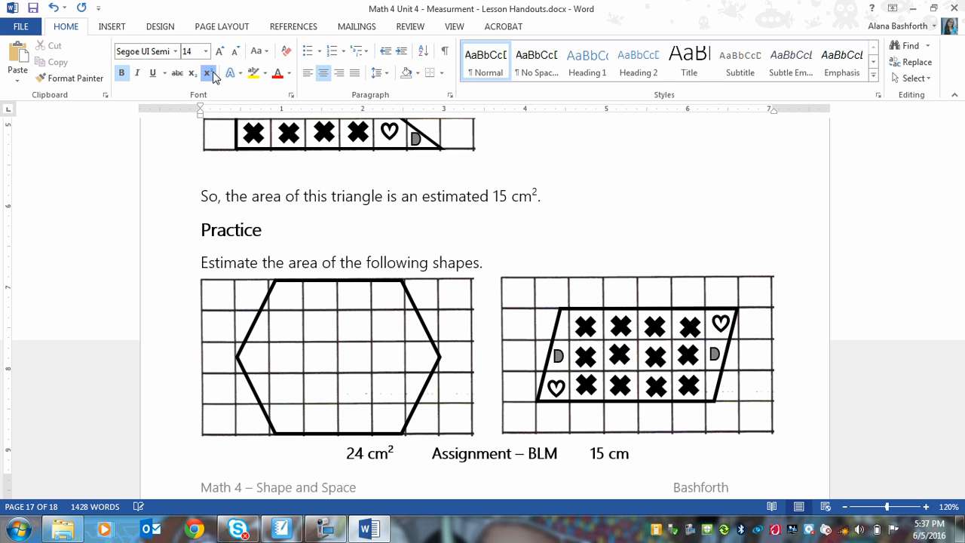
{"action": "left_click", "coordinate": [208, 72]}
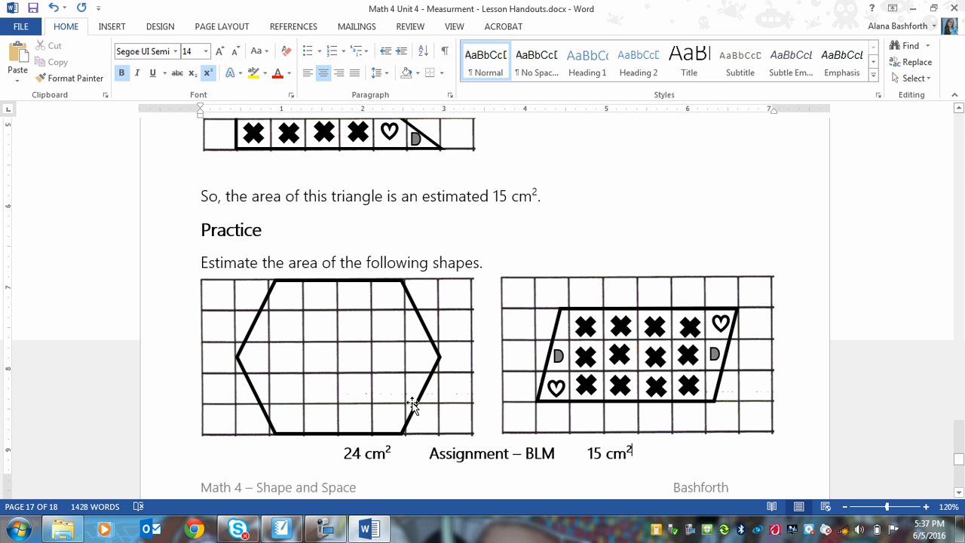
{"action": "mouse_move", "coordinate": [437, 422]}
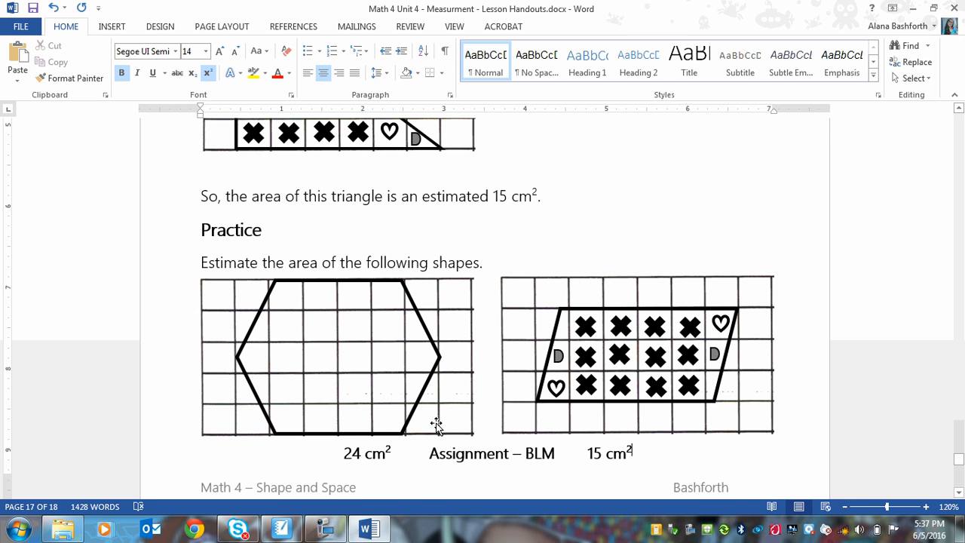